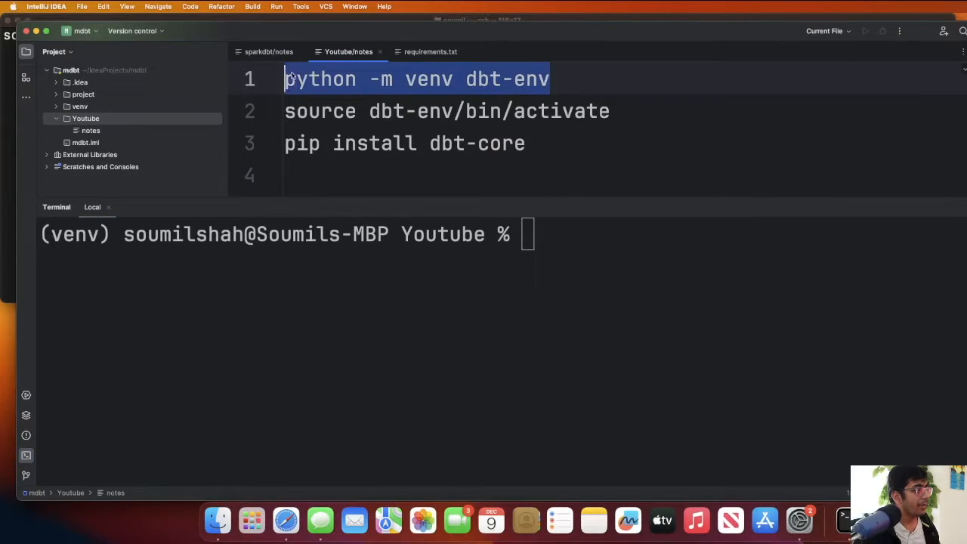
- Create and activate the dbt-env virtual environment and pip install dbt-core and dbt-spark
type("python -m venv dbt-env")
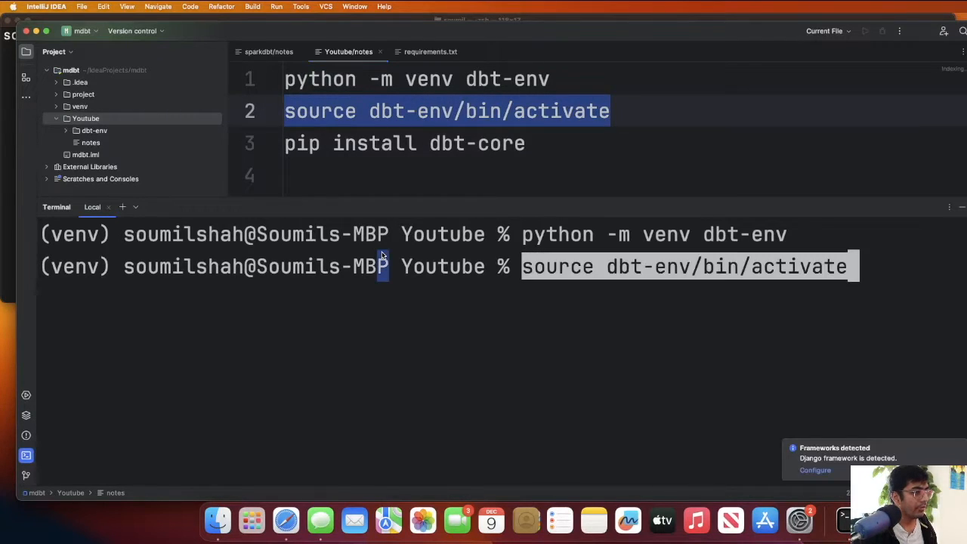
key("Enter")
type("ls")
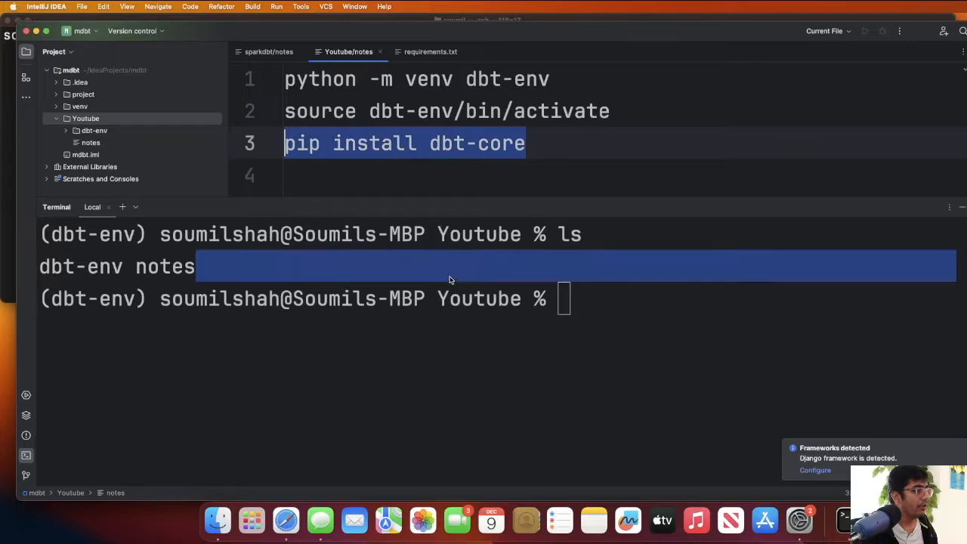
key("Return")
type("pip install dbt-spark")
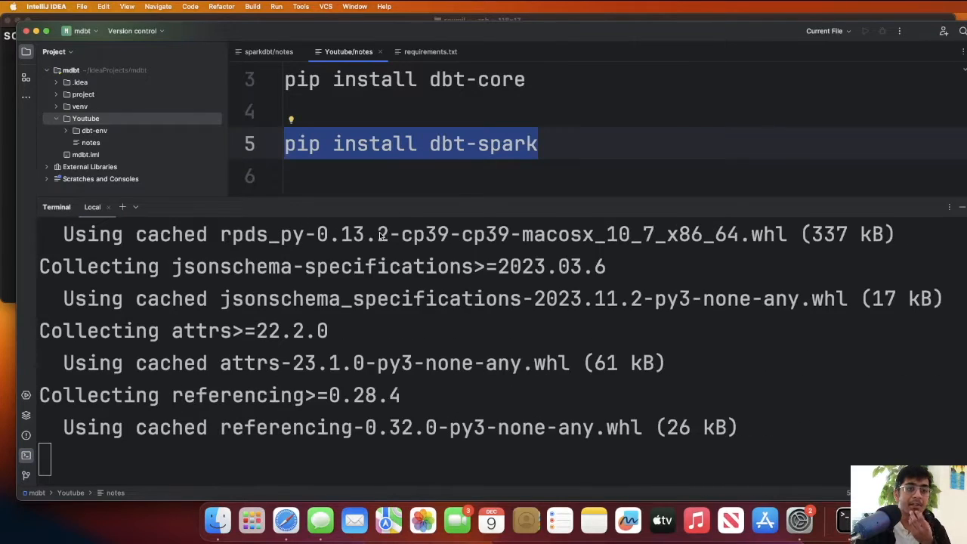
scroll("down", 3)
type("ls")
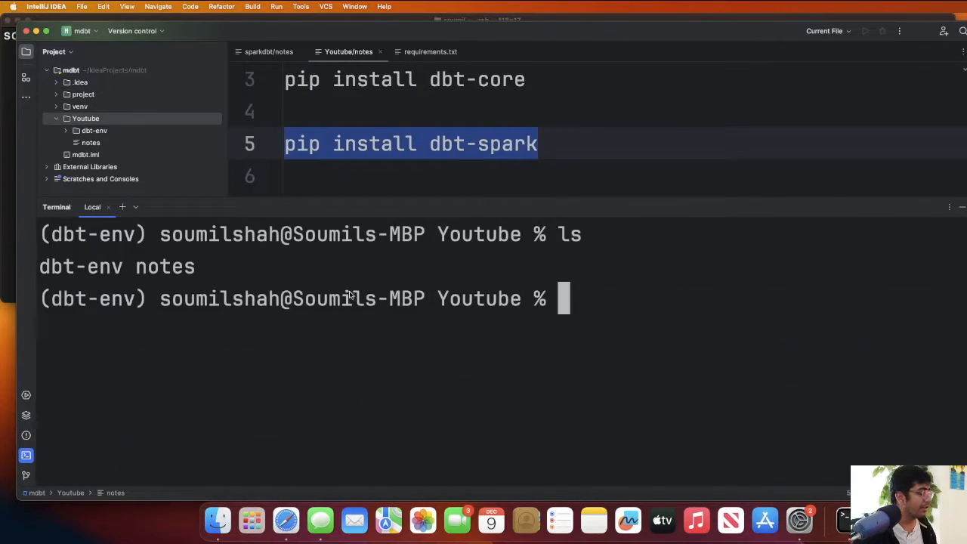
- Clear the terminal and start dbt init, naming the project helloworld
type("clear")
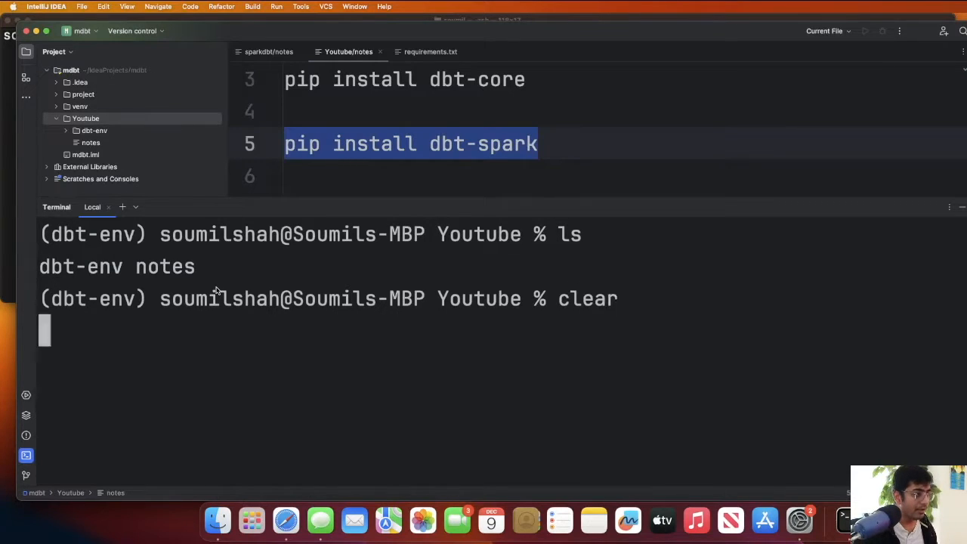
type("dbt ini")
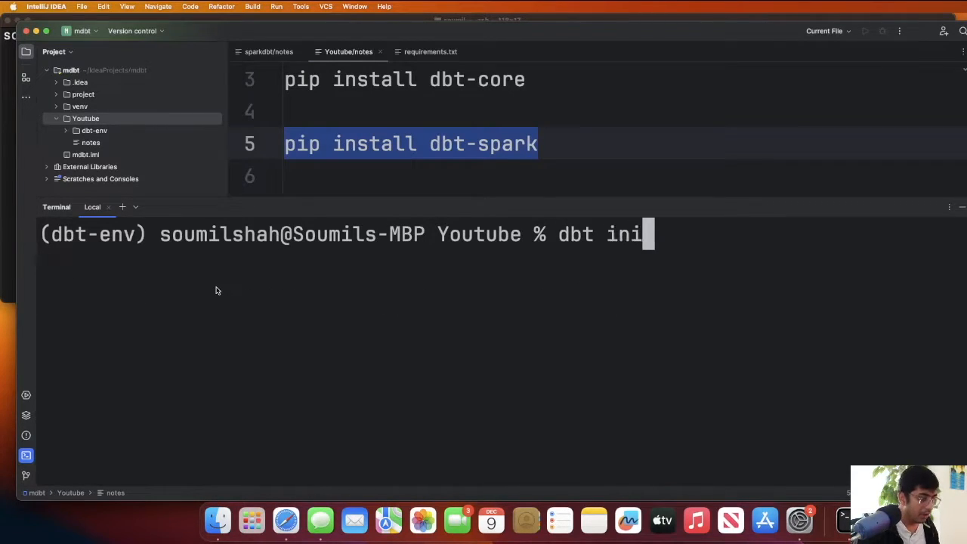
type("t")
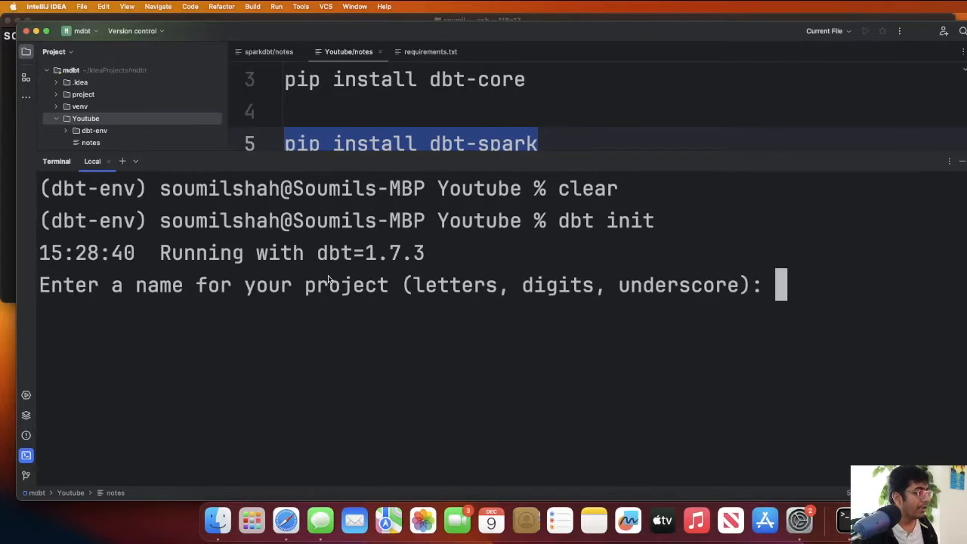
type("hello")
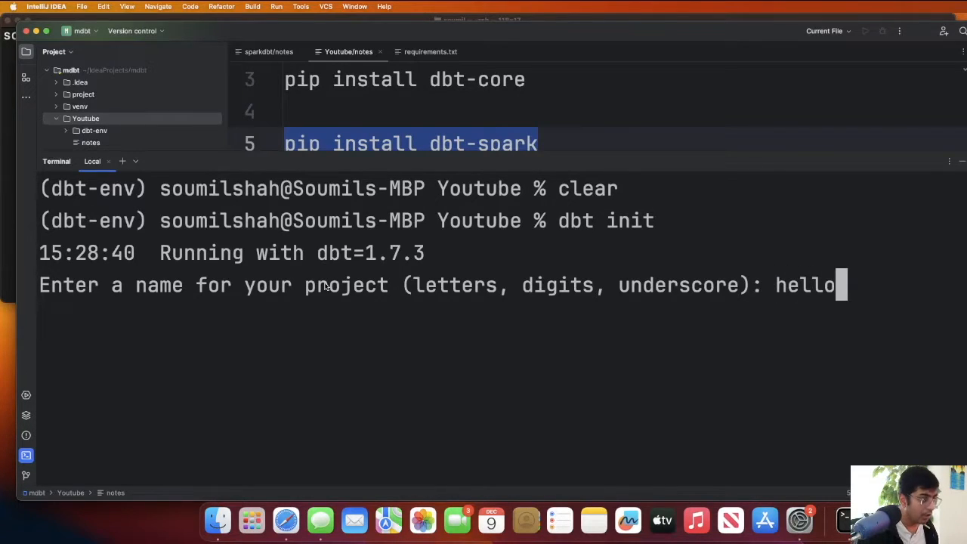
type("world")
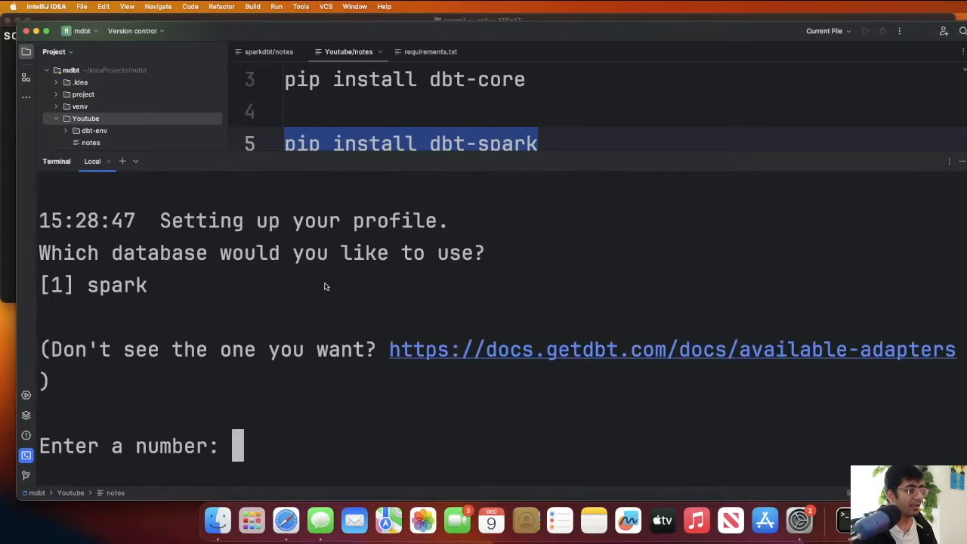
mouse_move(214, 296)
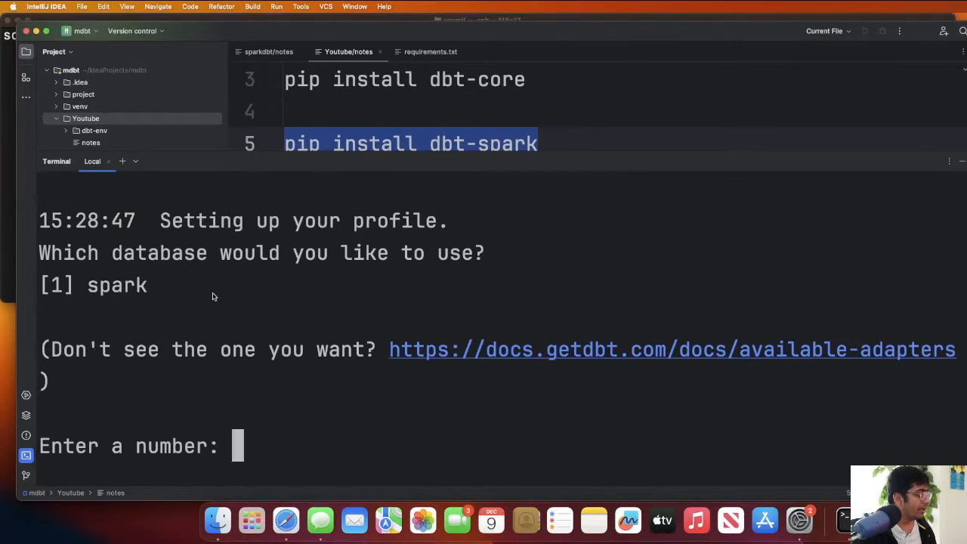
- Answer the profile prompts: spark, host localhost, thrift auth (3), port 10000, schema default
type("1")
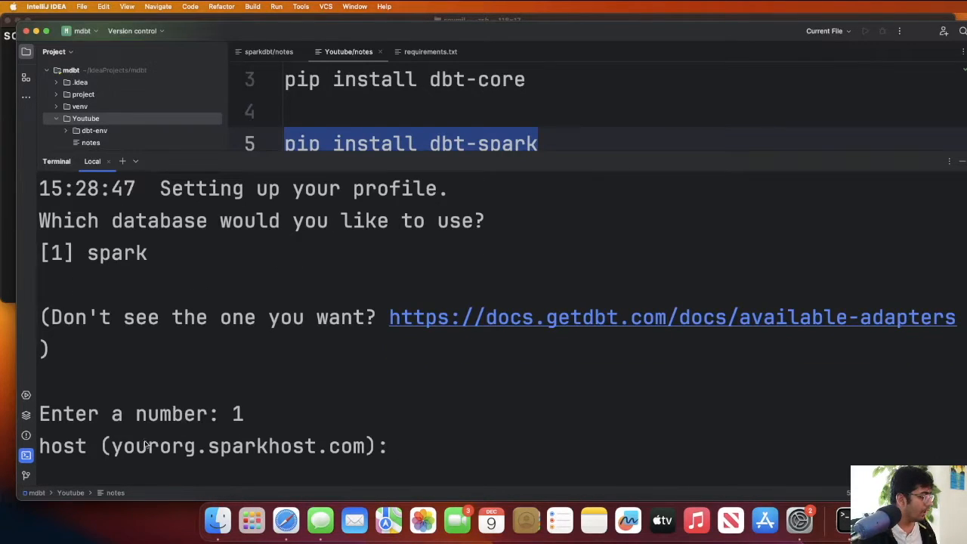
type("localhost")
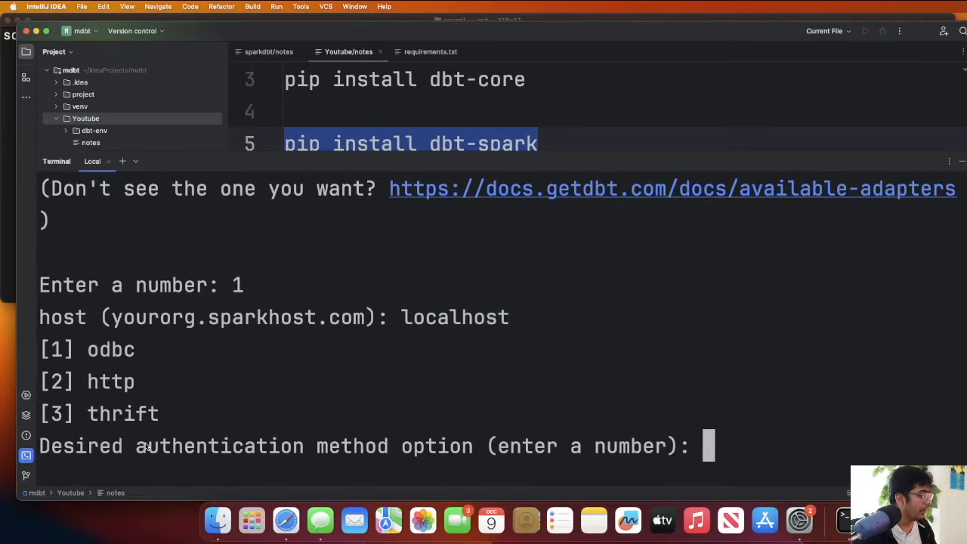
mouse_move(233, 414)
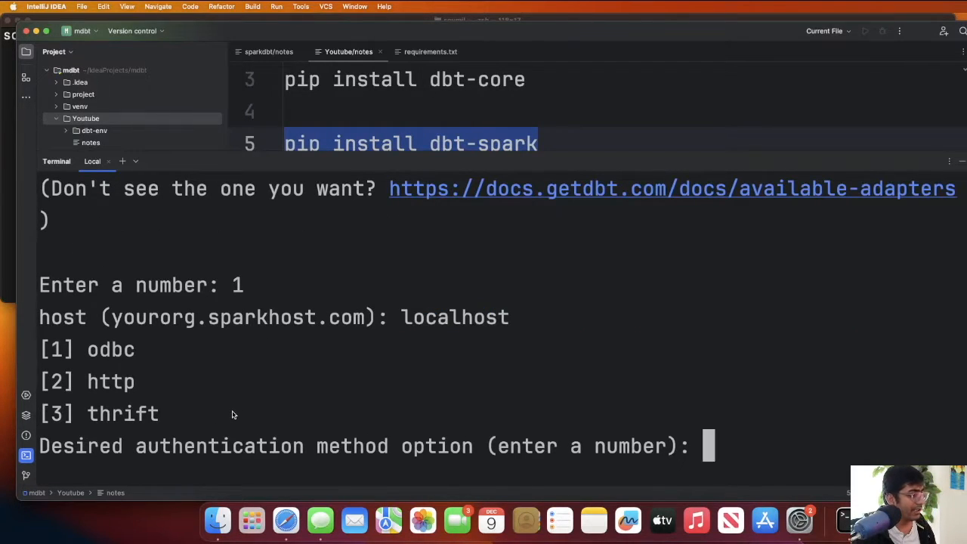
type("3")
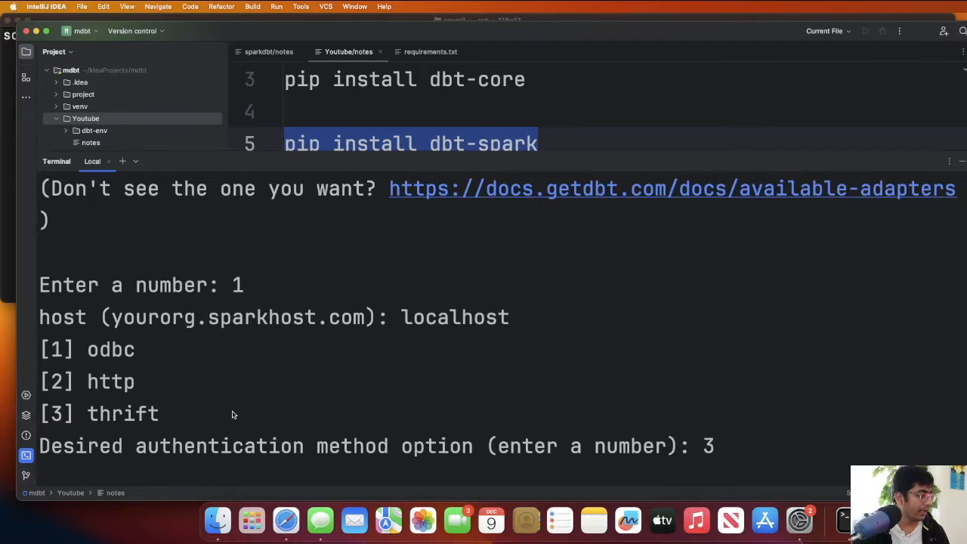
key("enter")
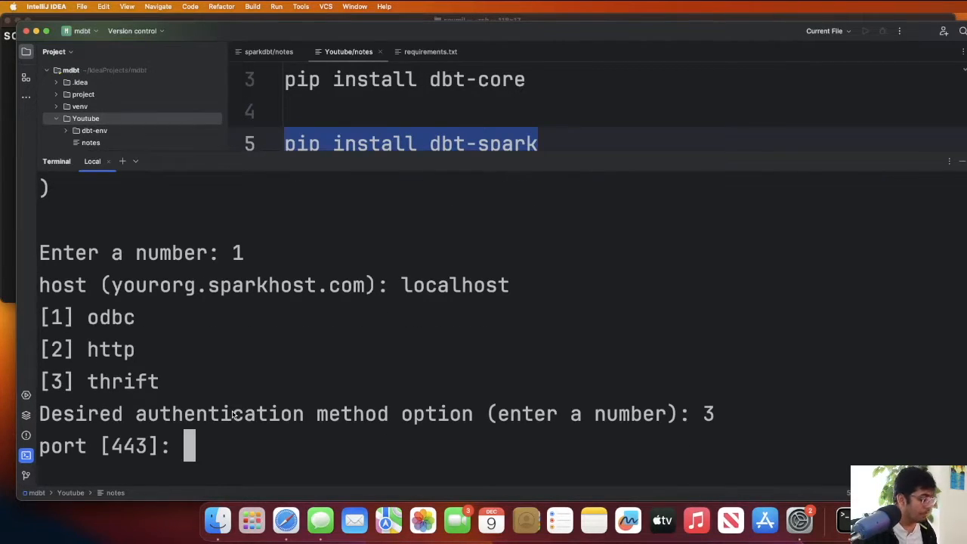
type("10000")
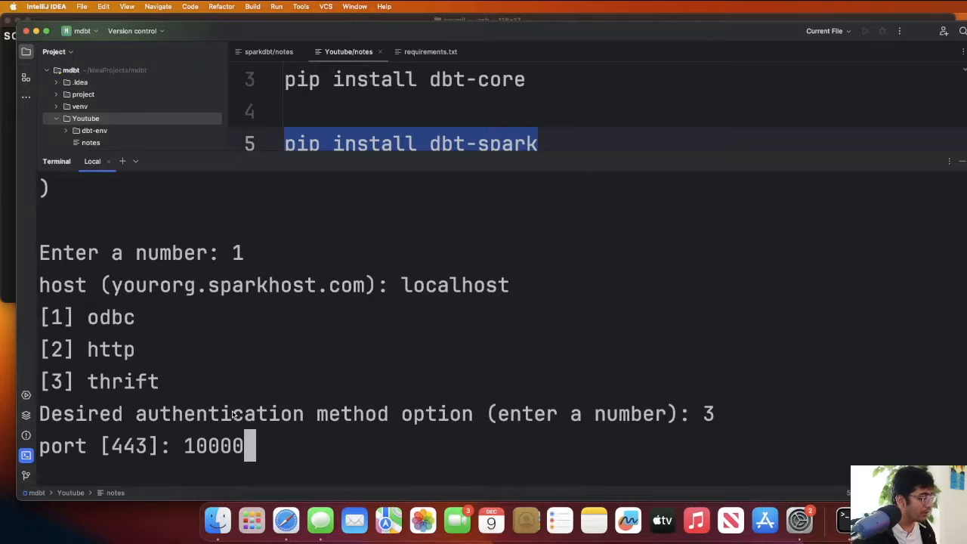
type("de")
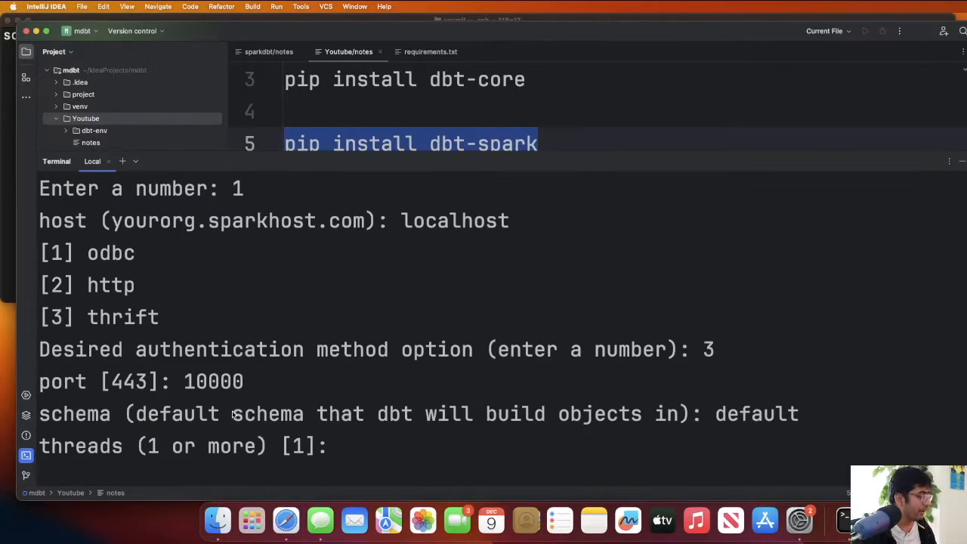
type("cle")
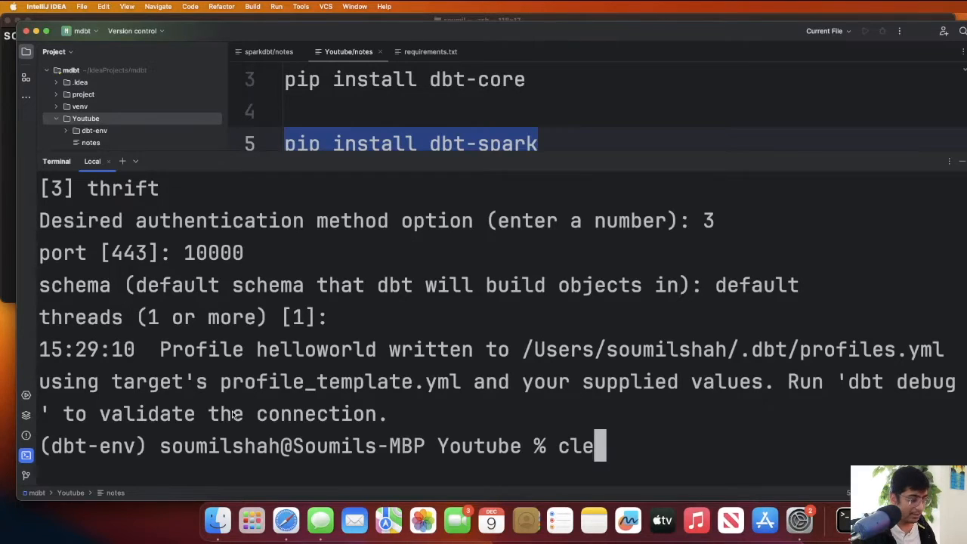
- Add a core directory under models and create an empty dim_date.sql file in it
key("Enter")
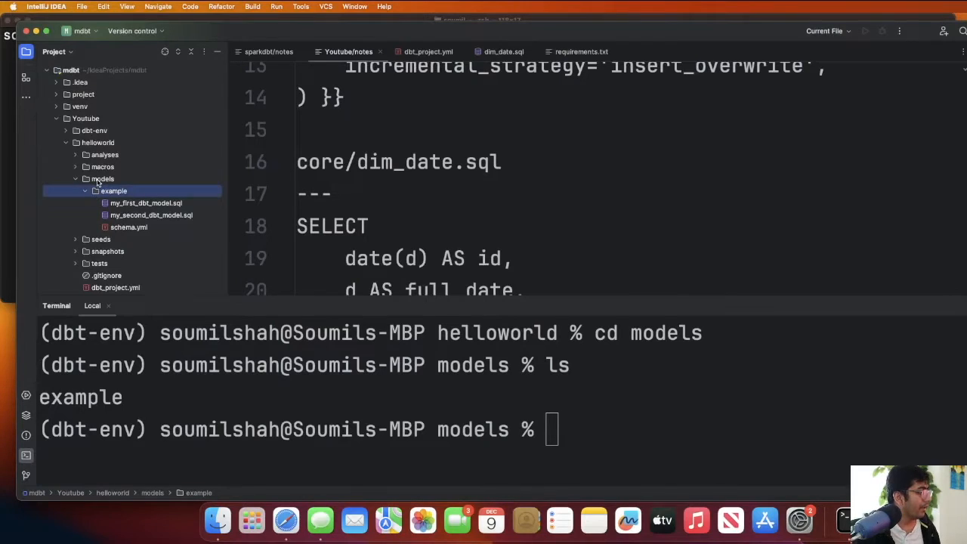
right_click(103, 179)
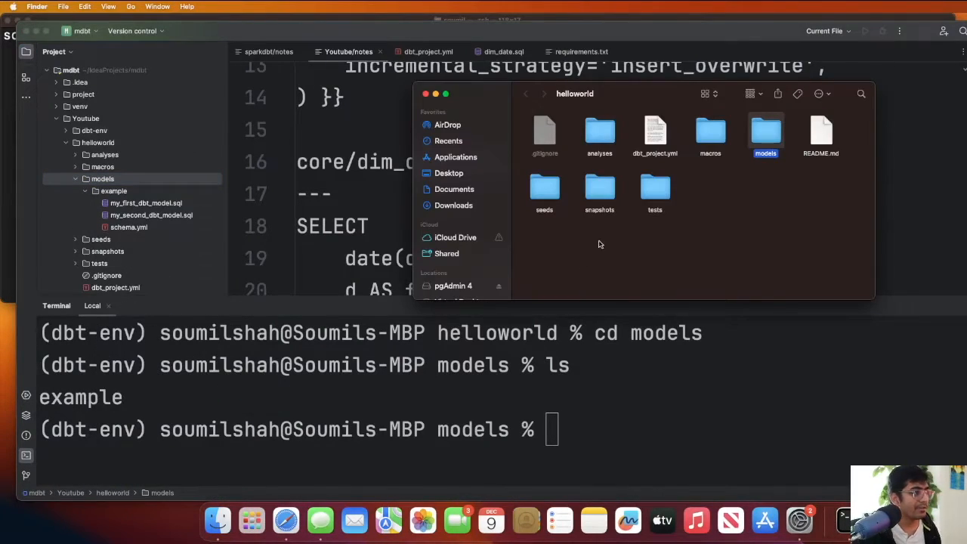
double_click(765, 130)
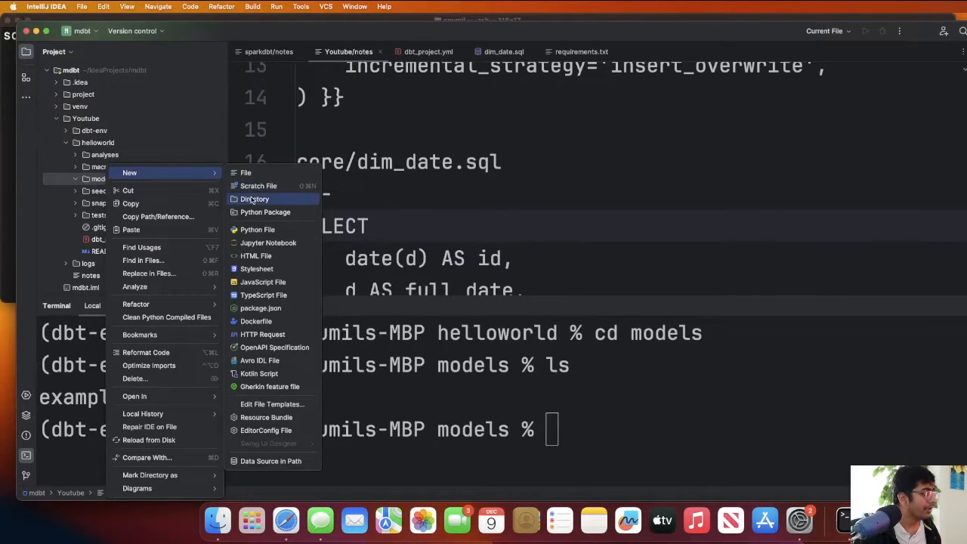
left_click(254, 200)
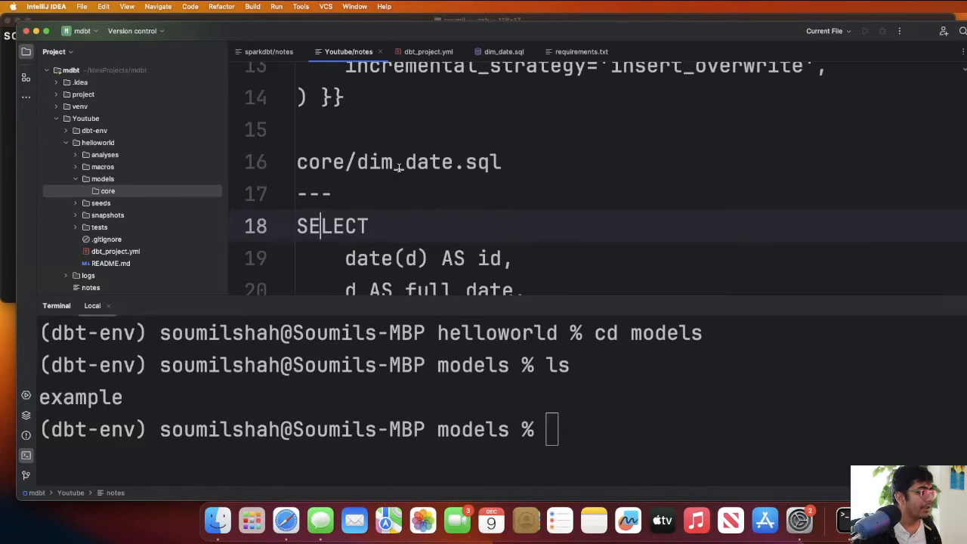
double_click(429, 162)
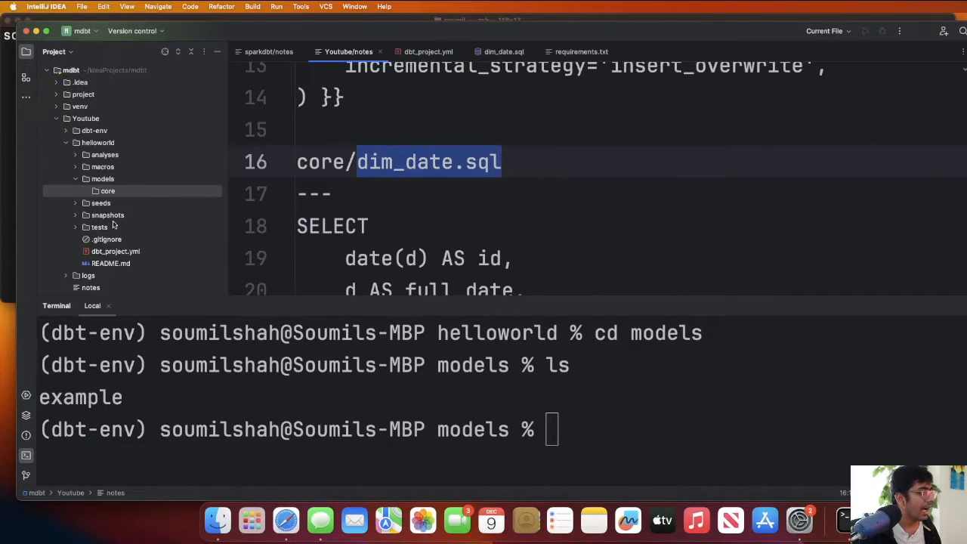
left_click(107, 190)
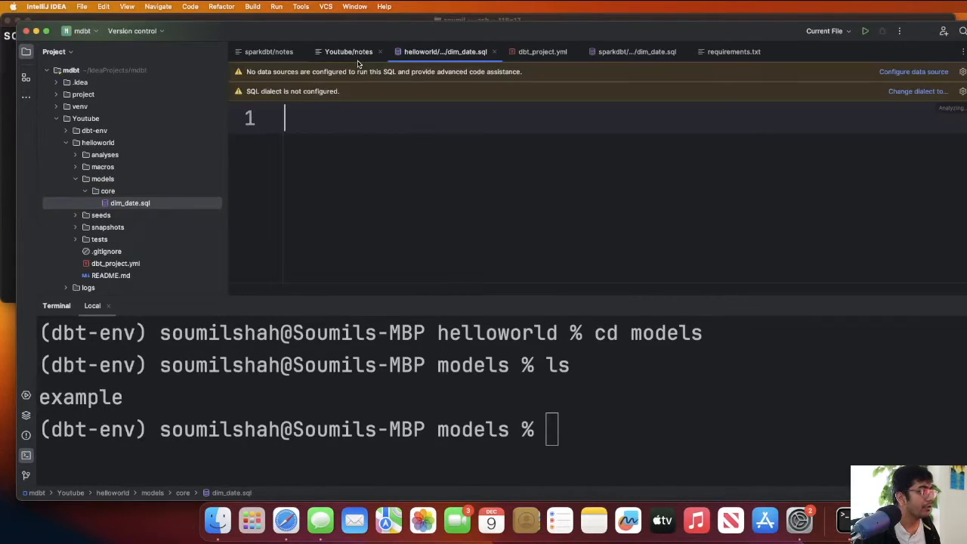
- Copy the dim_date SQL from the notes and paste it into dim_date.sql
left_click(344, 52)
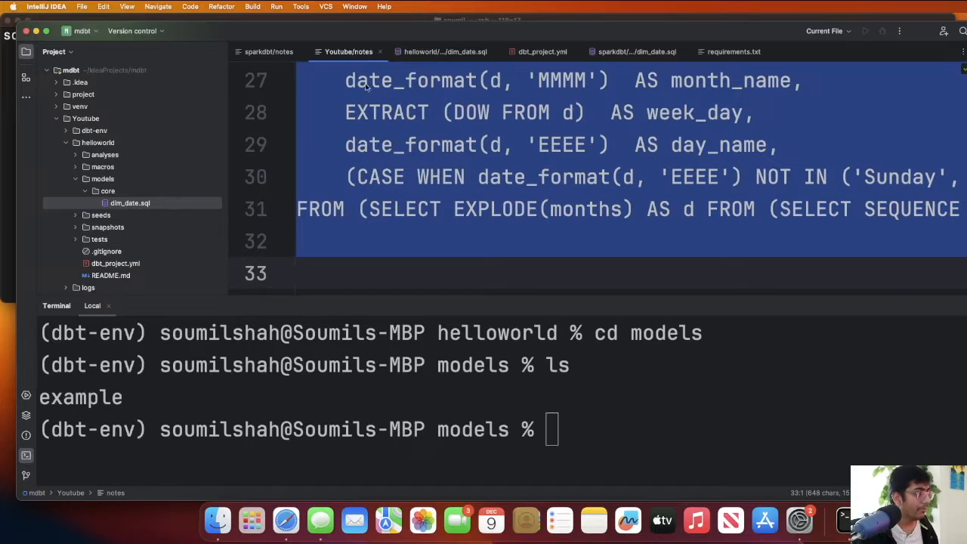
left_click(441, 51)
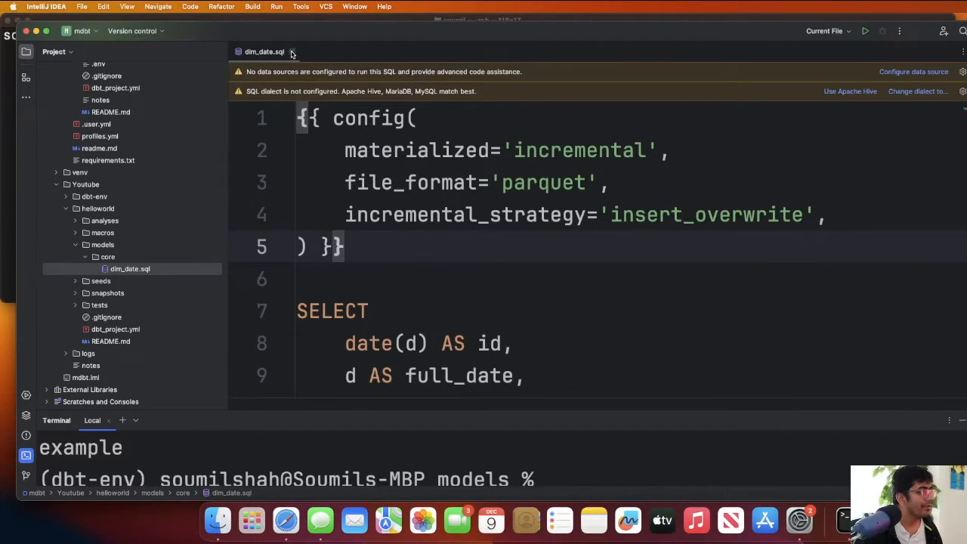
- Replace the example block under models in dbt_project.yml with the core/dim_date table config and fix indentation
left_click(291, 51)
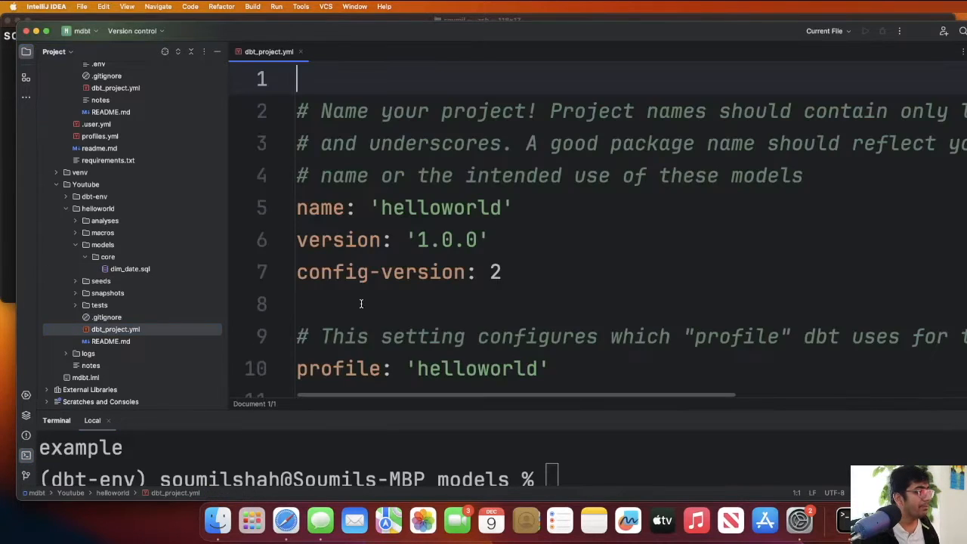
scroll("down", 3)
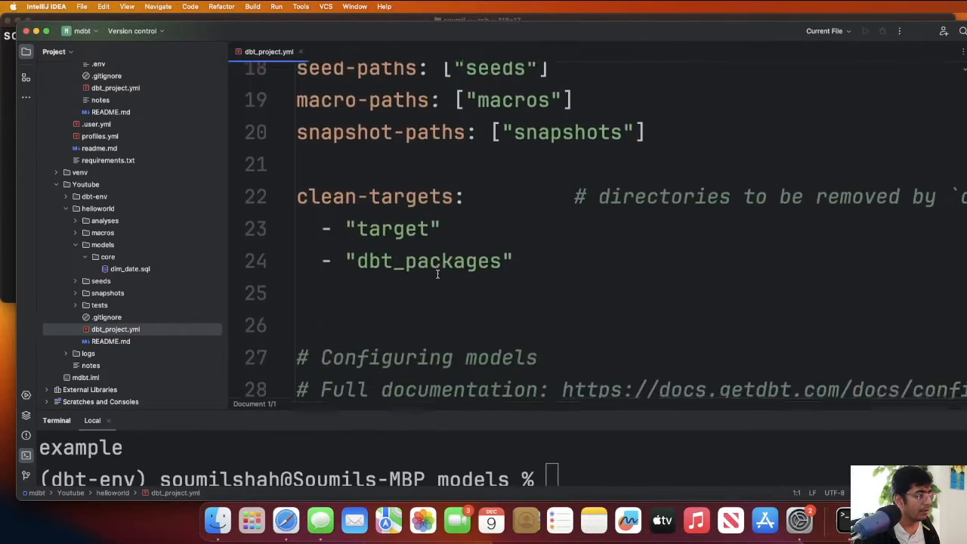
scroll("down", 3)
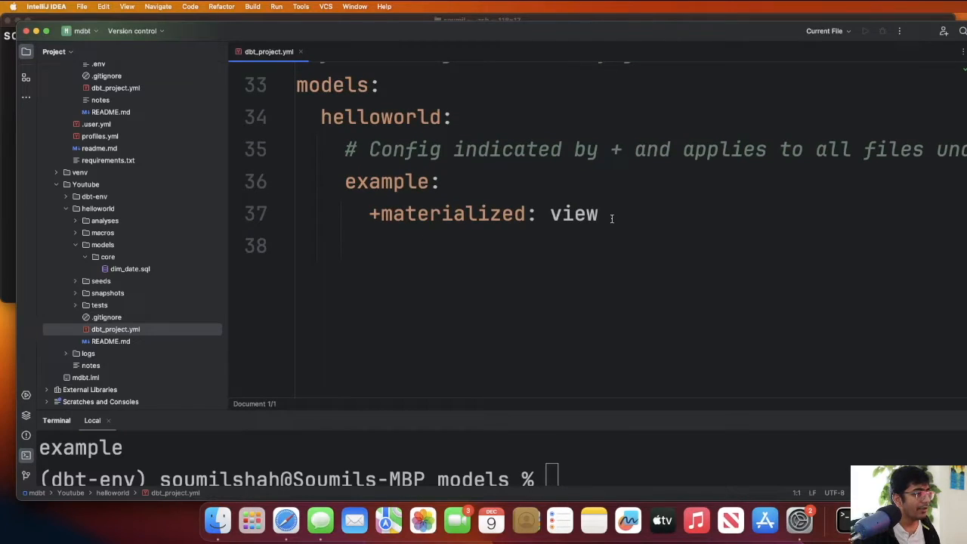
left_click_drag(345, 149, 599, 214)
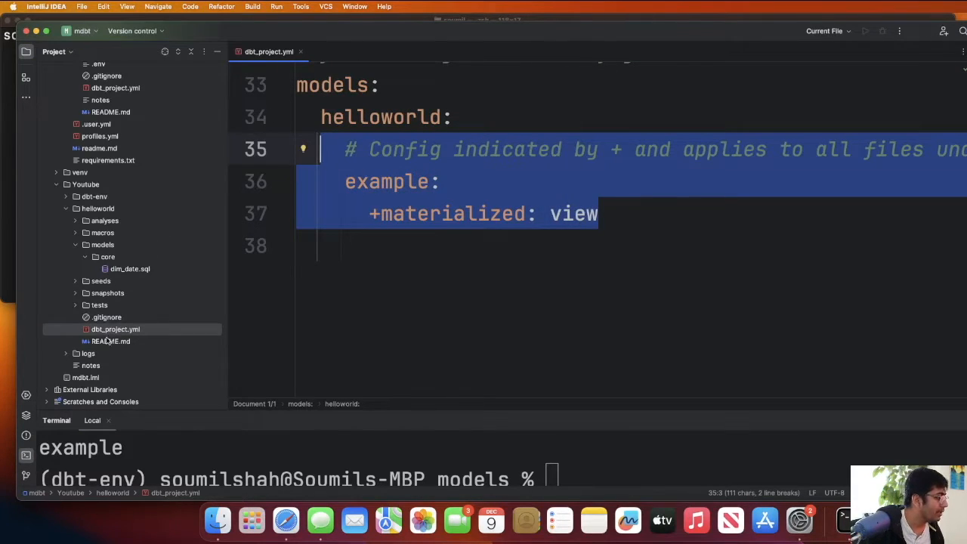
left_click(91, 364)
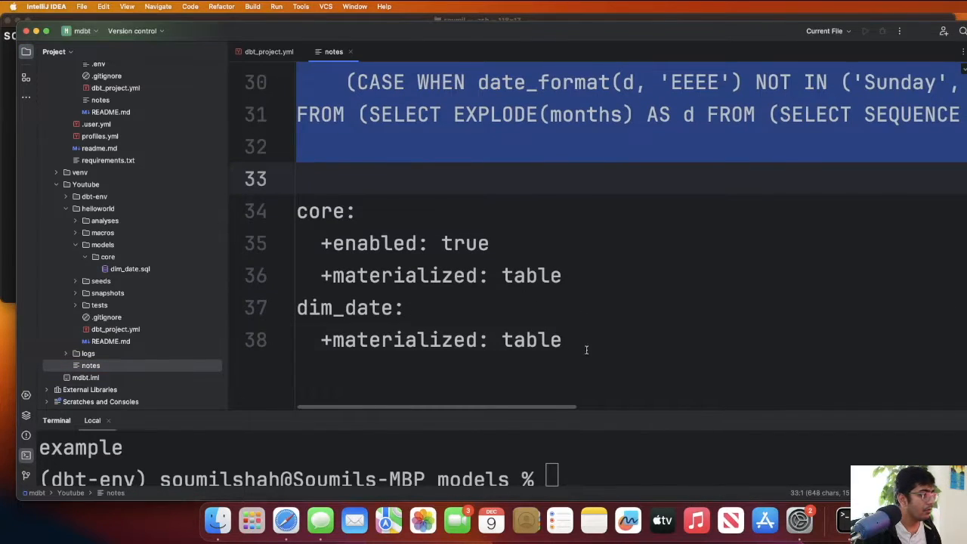
left_click(263, 51)
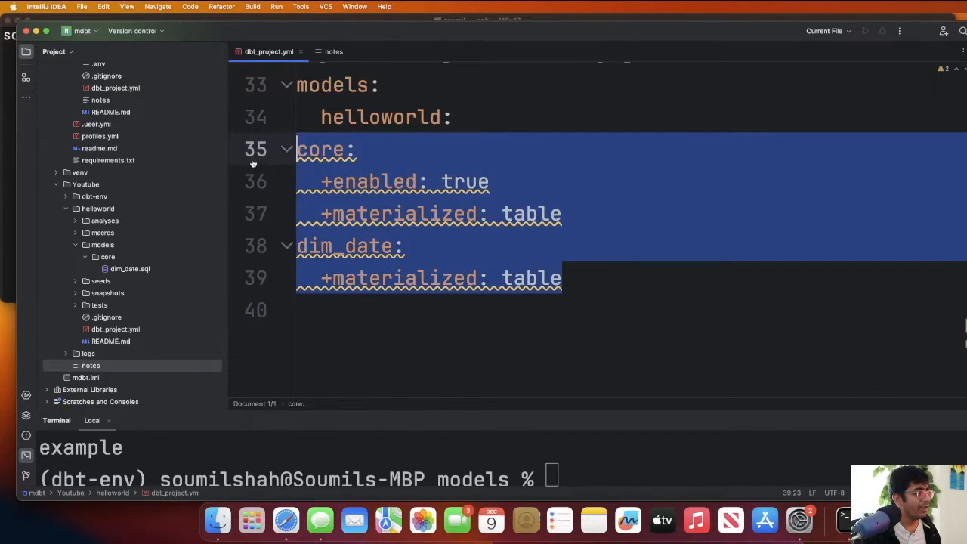
double_click(339, 149)
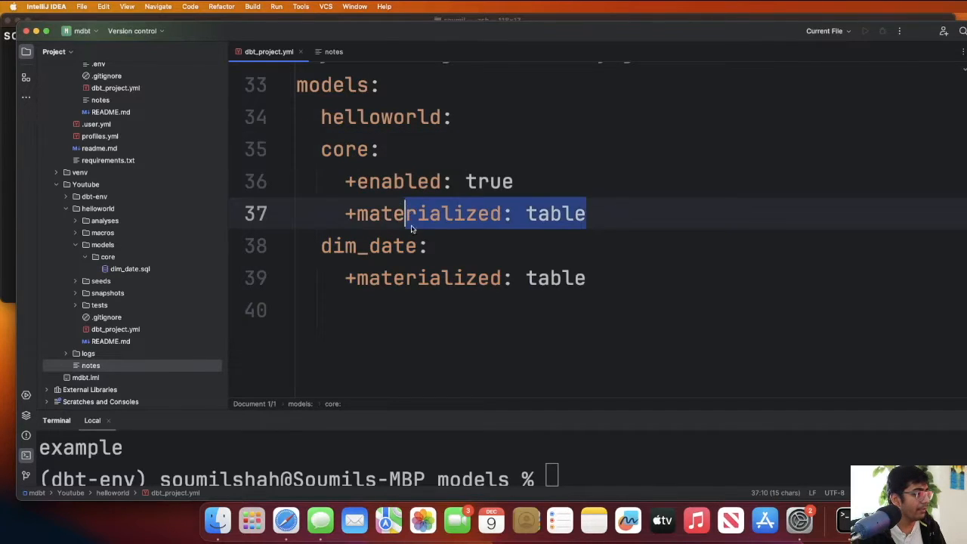
left_click(429, 320)
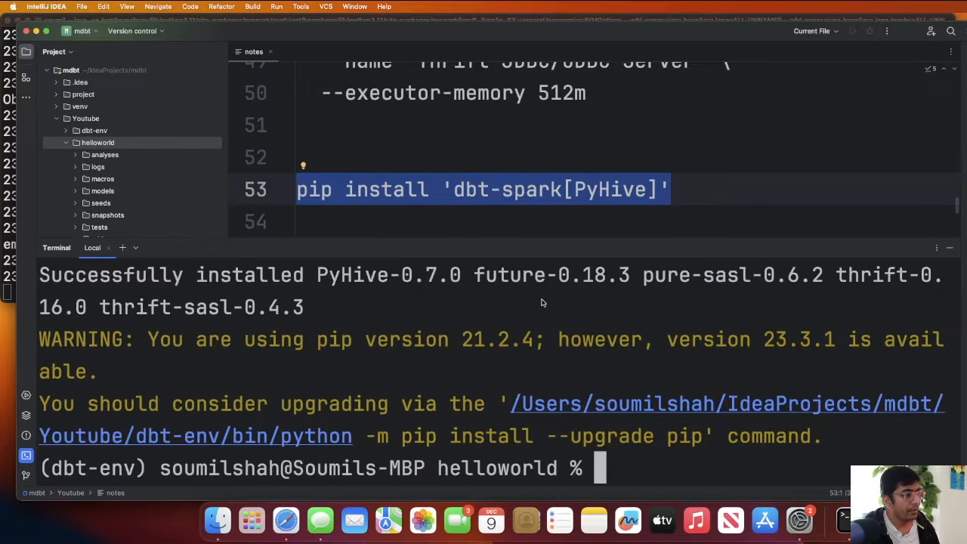
- List the project folders with ls and move up a directory to check the layout
type("ls")
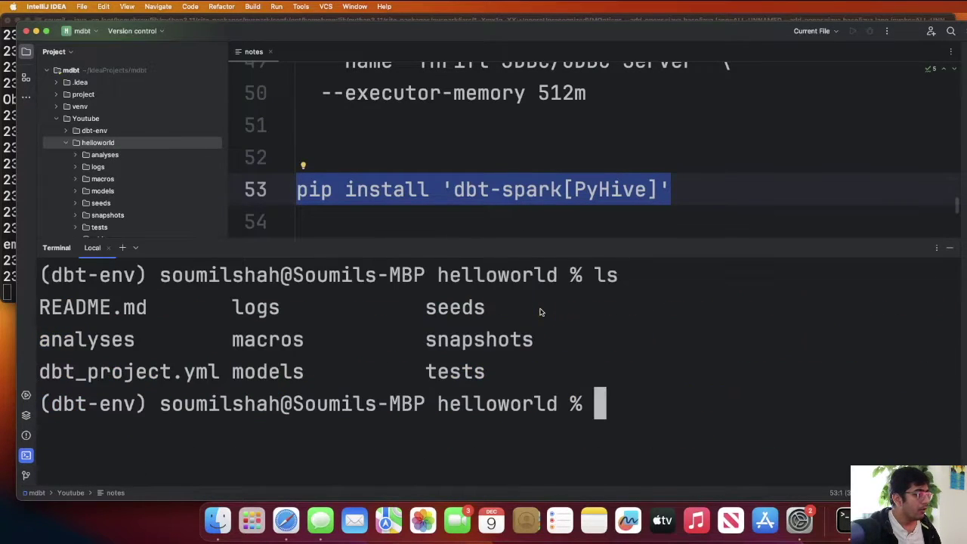
type("cd ..")
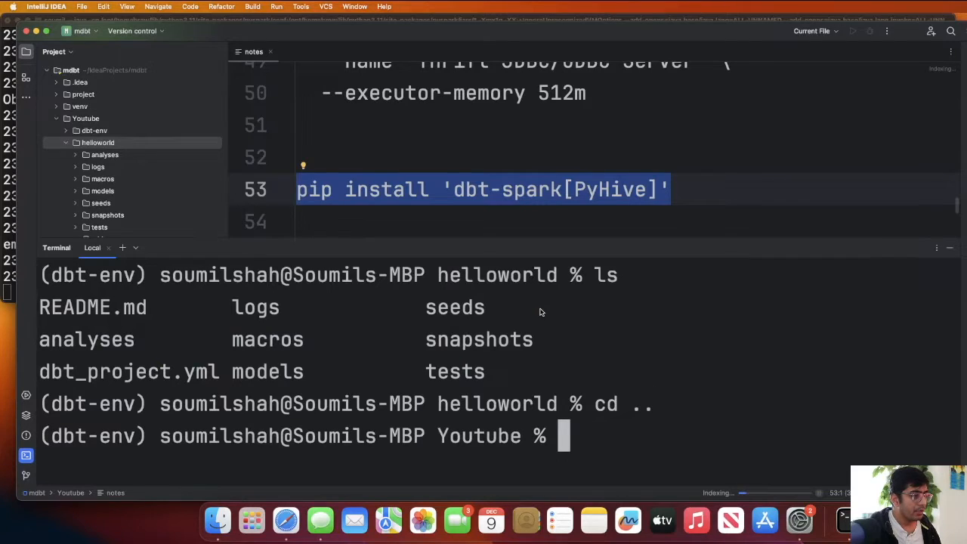
type("ls")
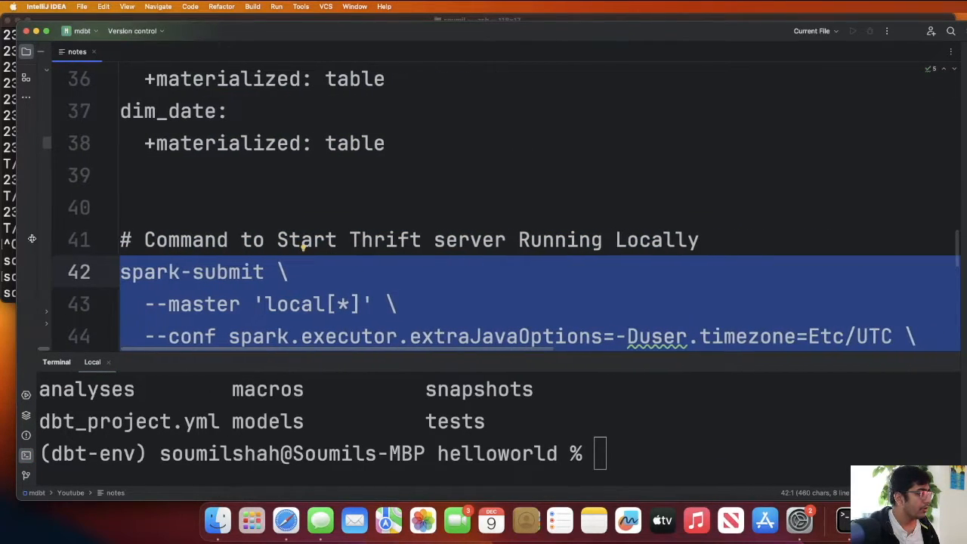
scroll("down", 3)
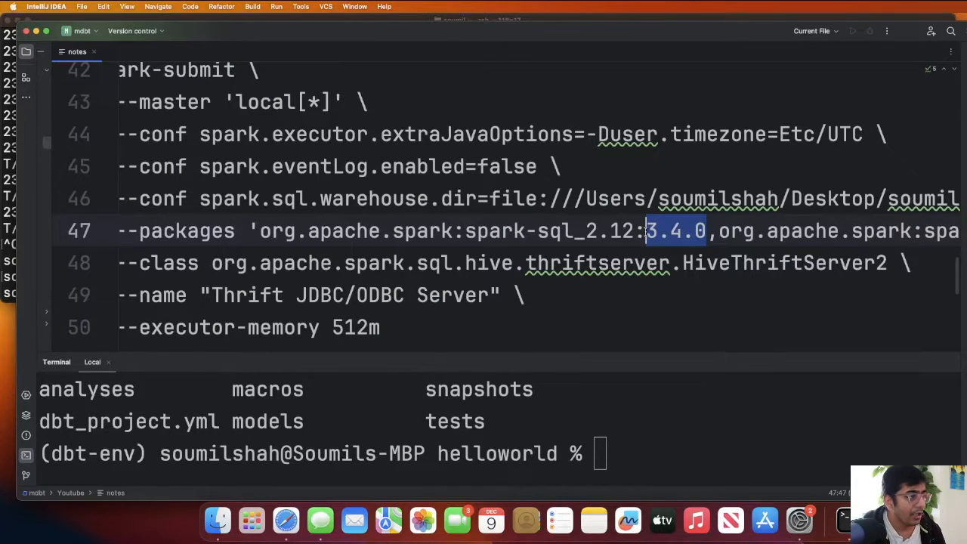
scroll("right", 3)
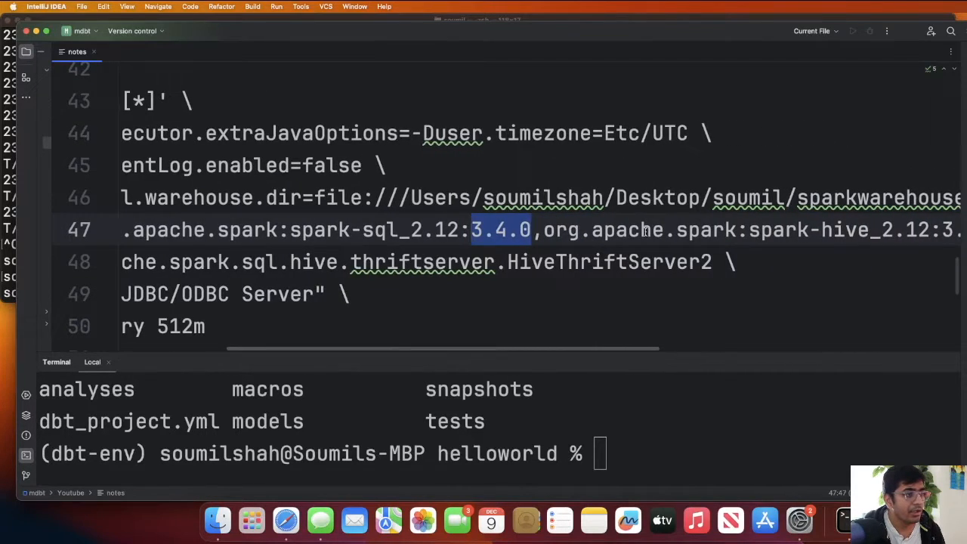
scroll("right", 3)
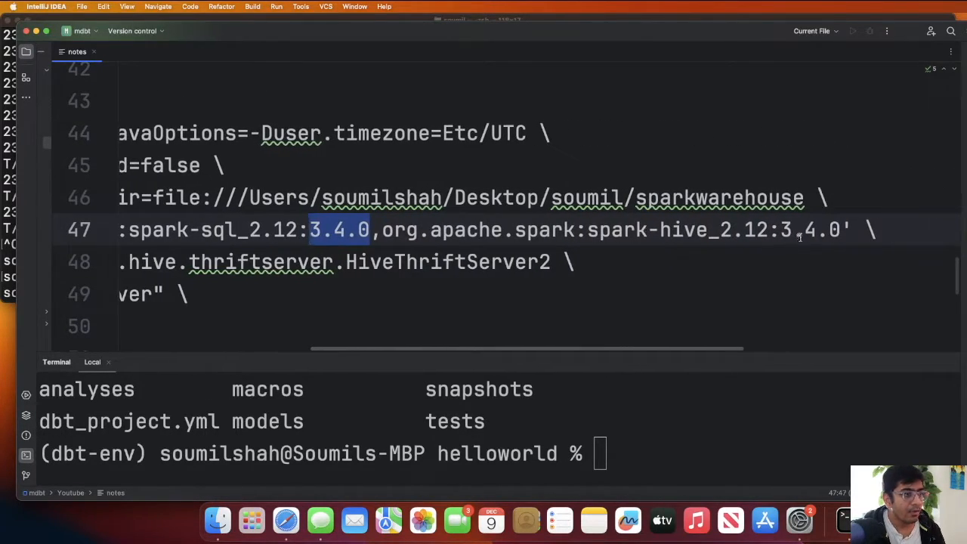
mouse_move(701, 234)
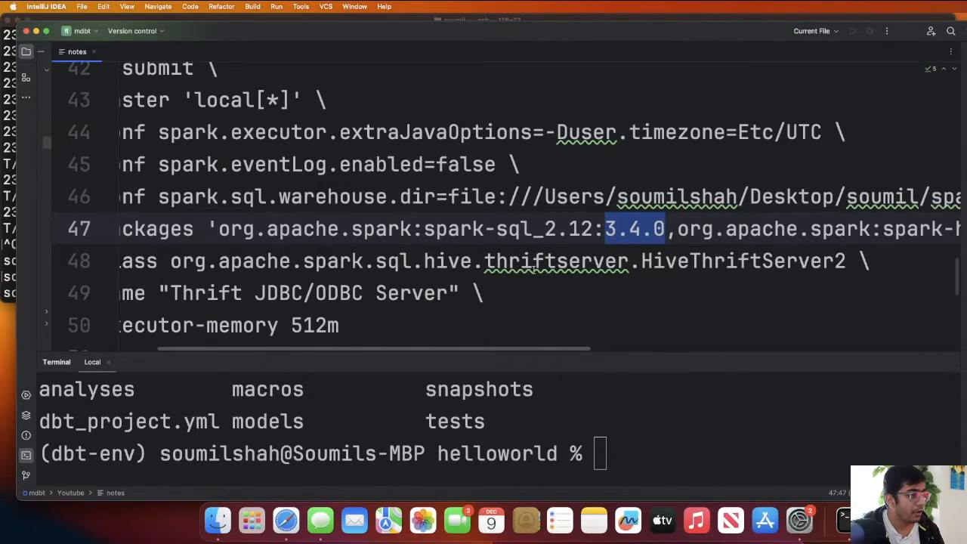
scroll("left", 3)
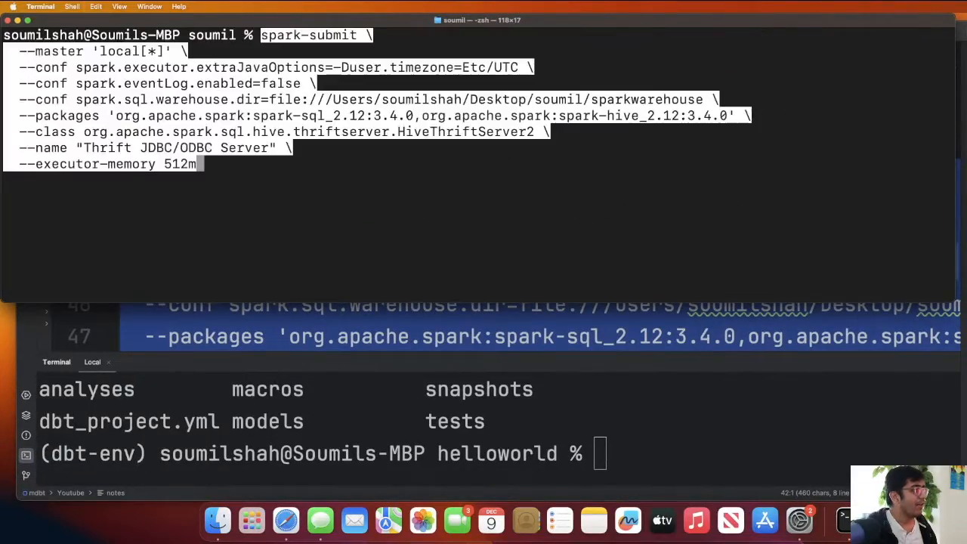
- Run the spark-submit command to start the local Thrift JDBC/ODBC server
key("Return")
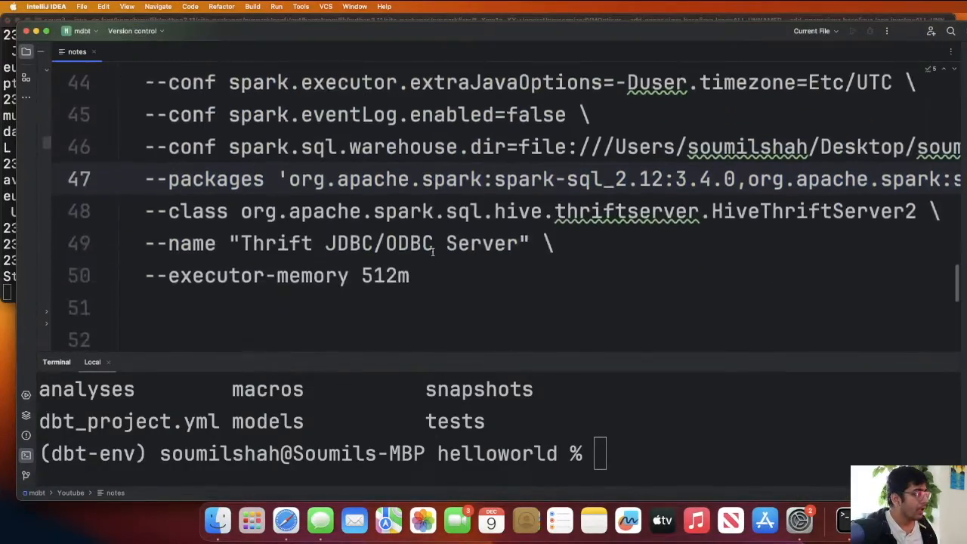
scroll("down", 3)
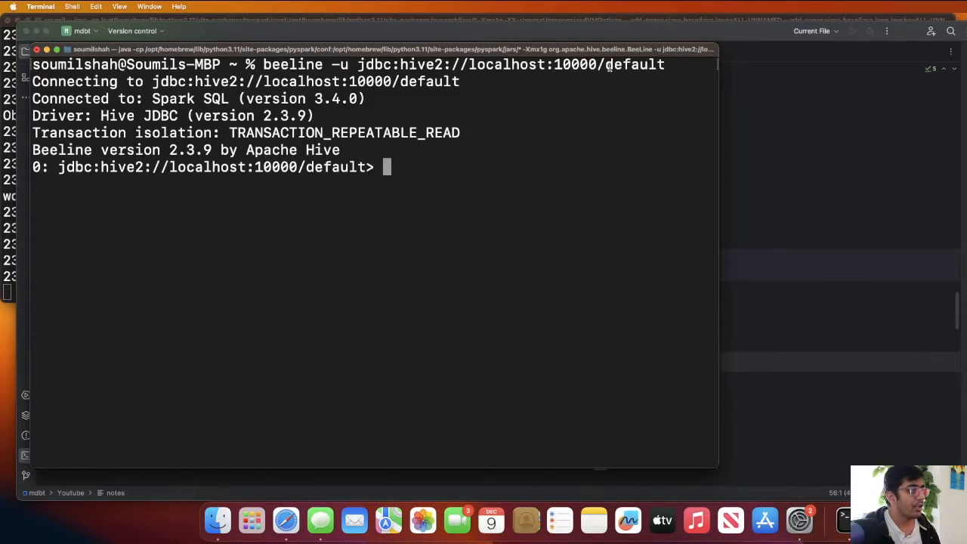
- Run show databases;, use default; and show tables; to see the default database is empty
type("show")
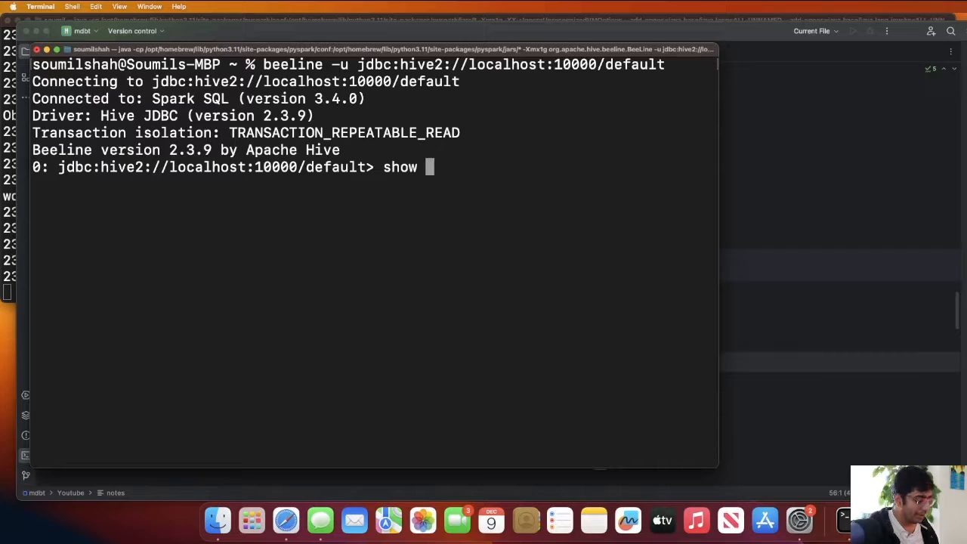
type("databases;")
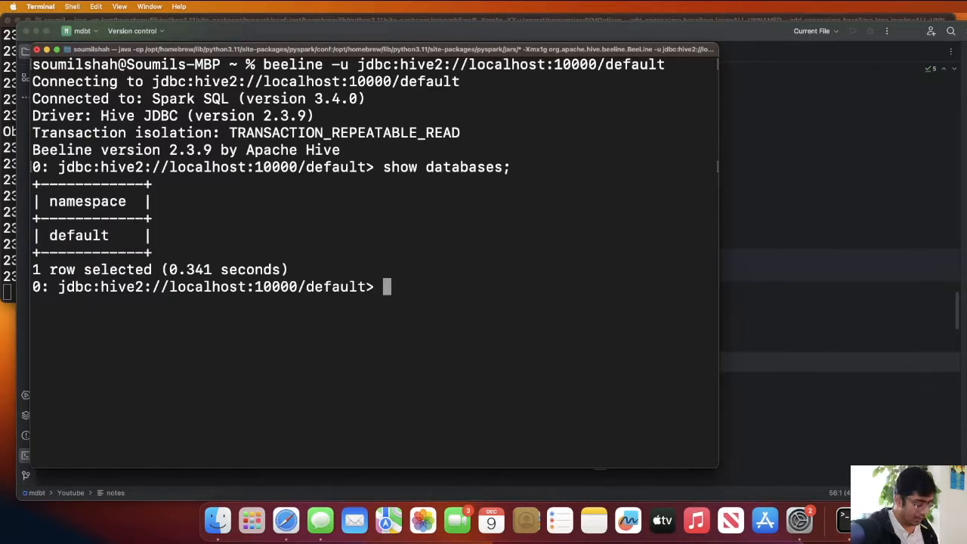
type("use default;")
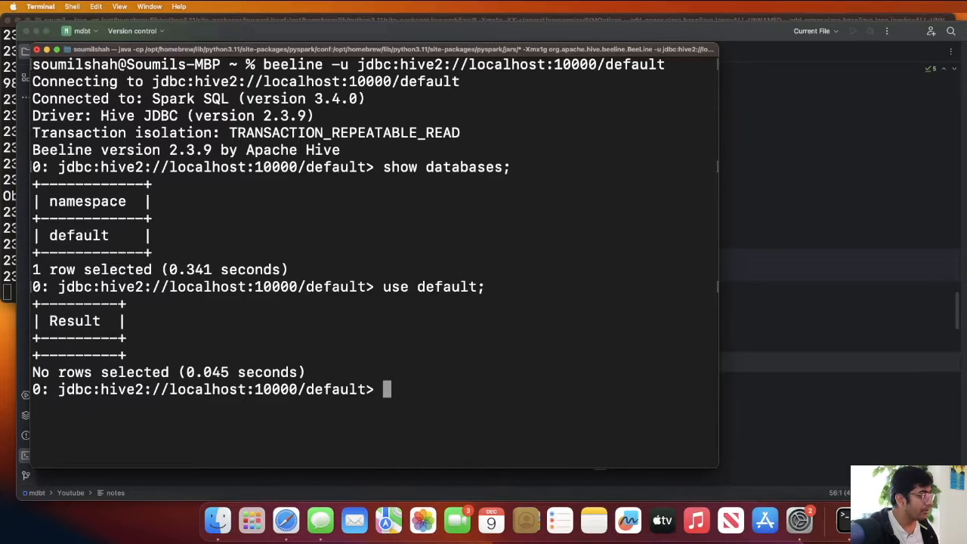
type("show tables;")
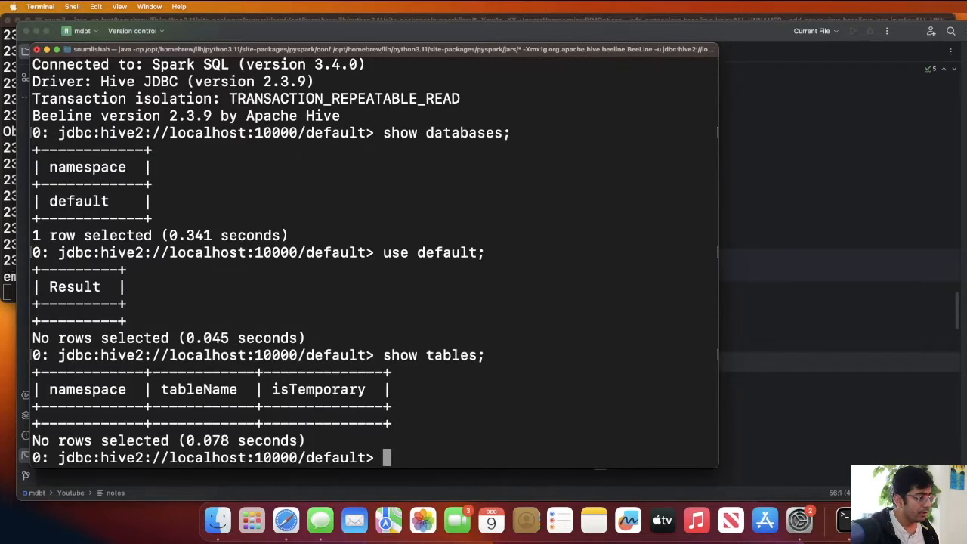
mouse_move(800, 257)
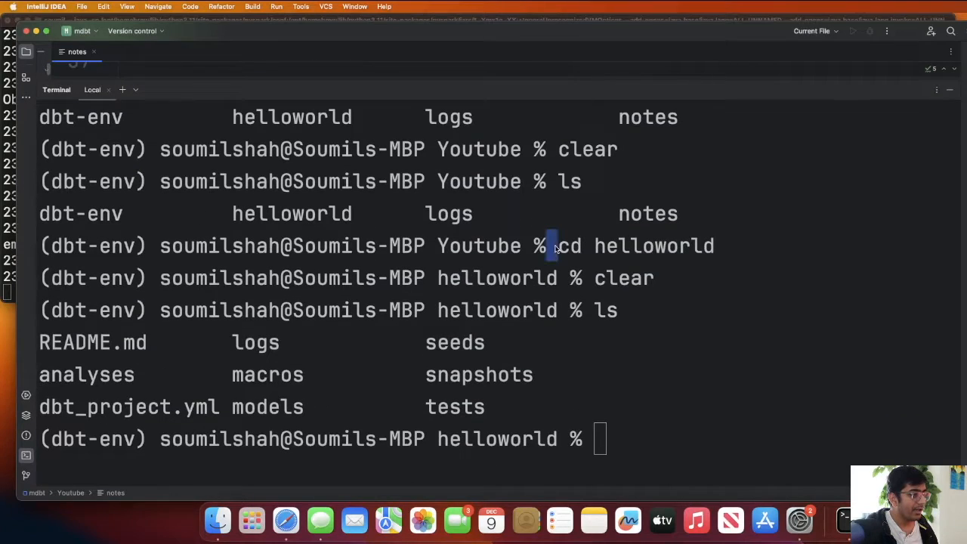
- Run dbt debug in helloworld to verify the Spark connection on port 10000
type("dbt debug")
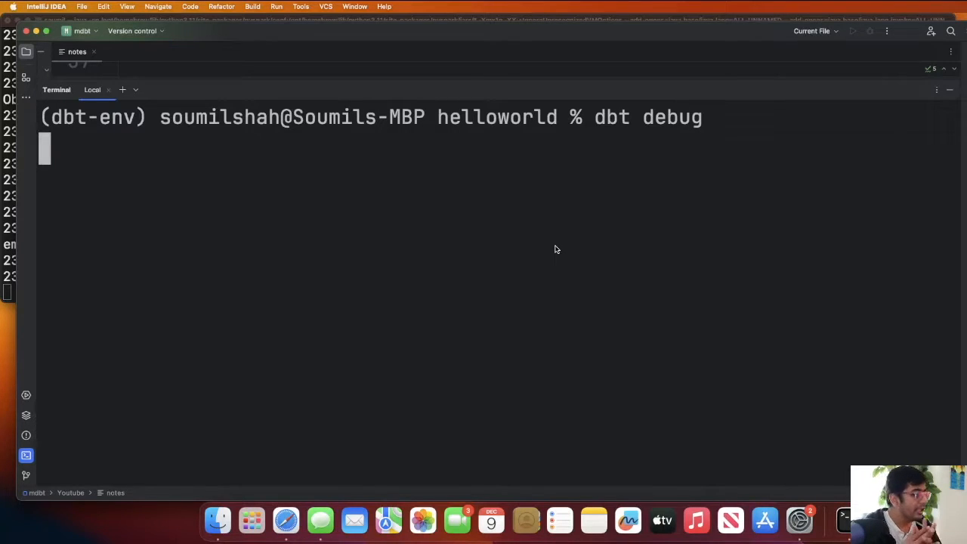
key("Enter")
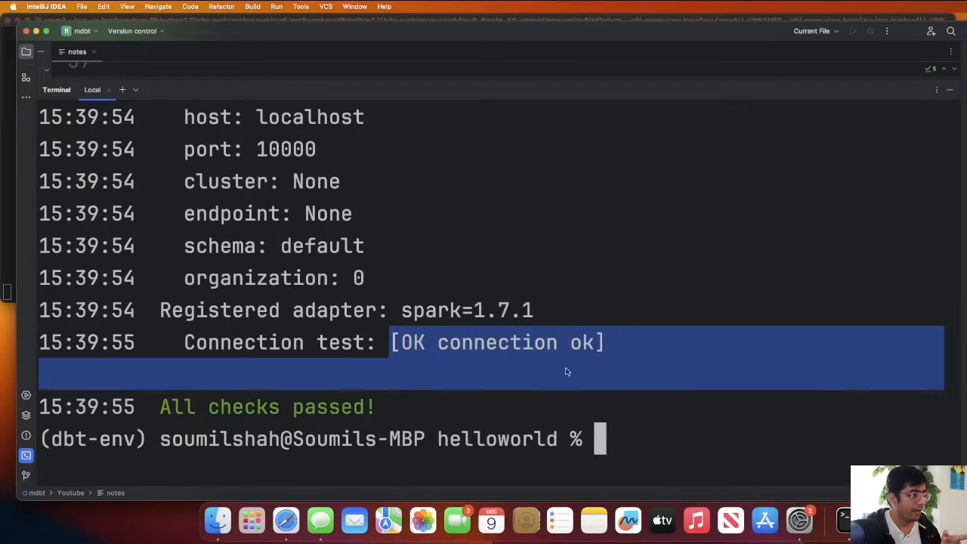
left_click(615, 396)
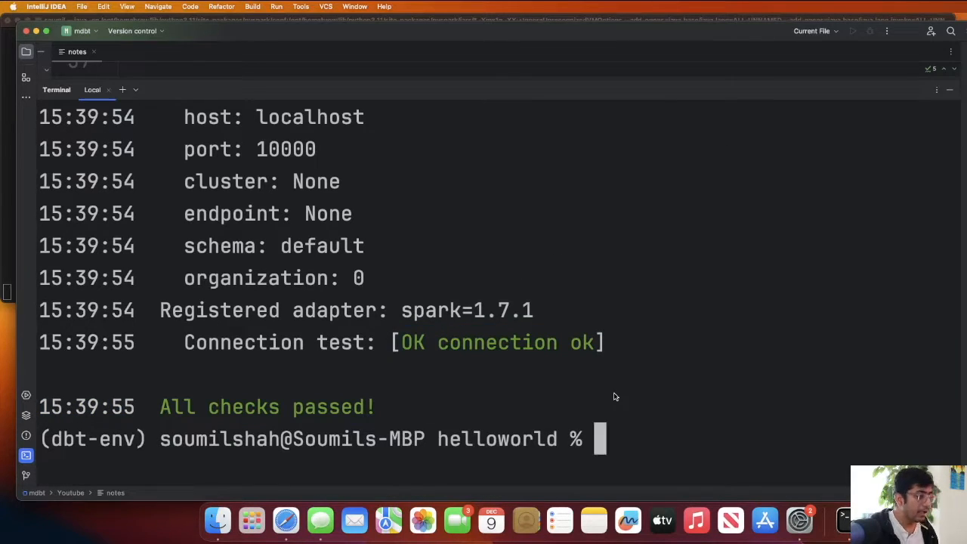
type("db")
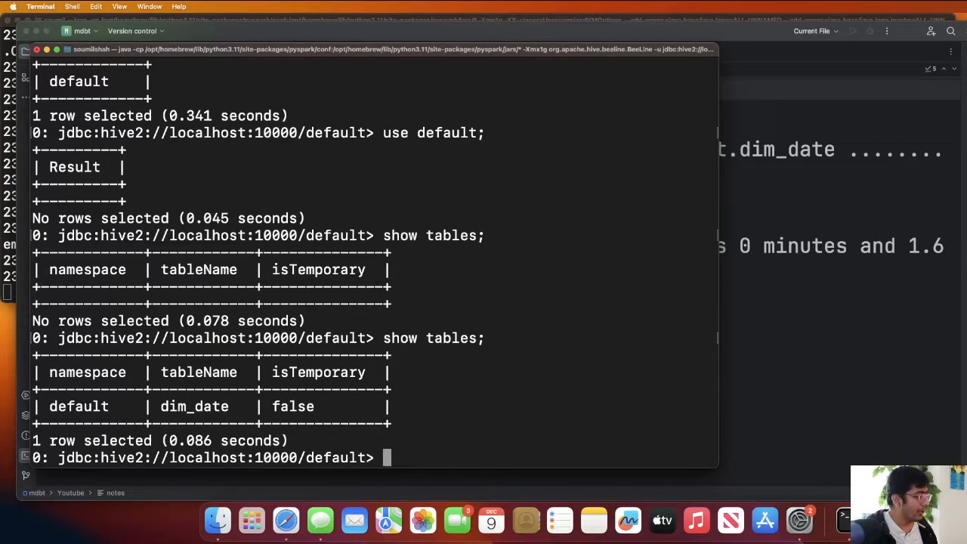
- Run SELECT * FROM dim_date; in Beeline to list all rows
type("select")
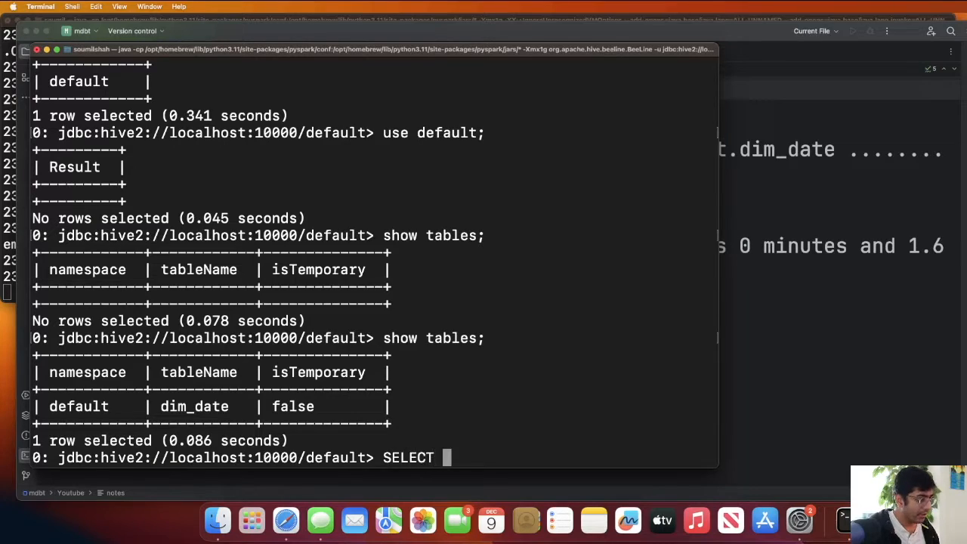
type("* FROM")
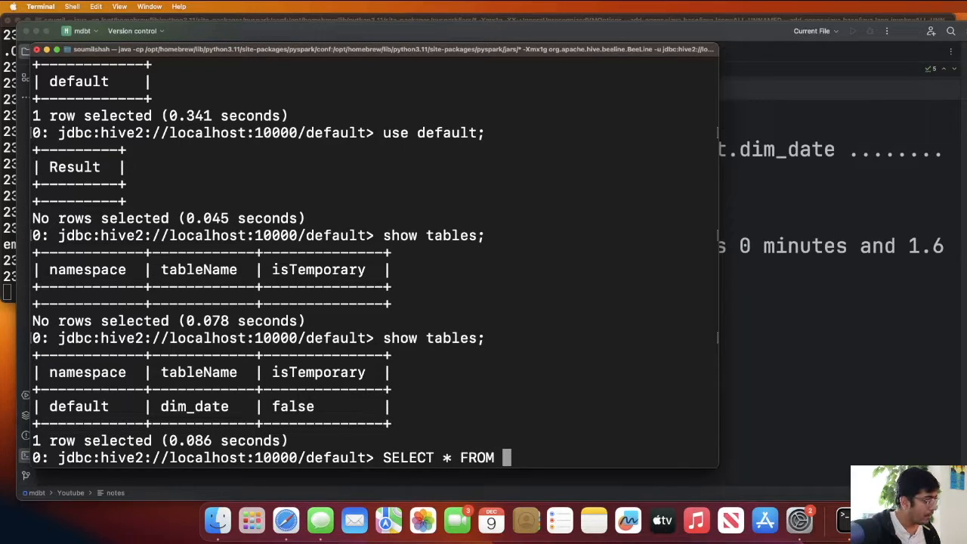
type("dim_date;")
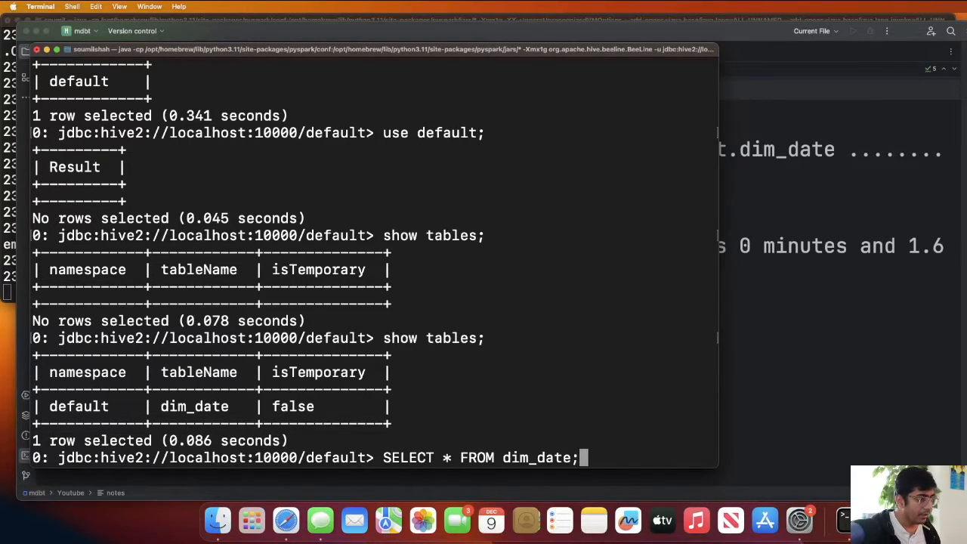
key("Enter")
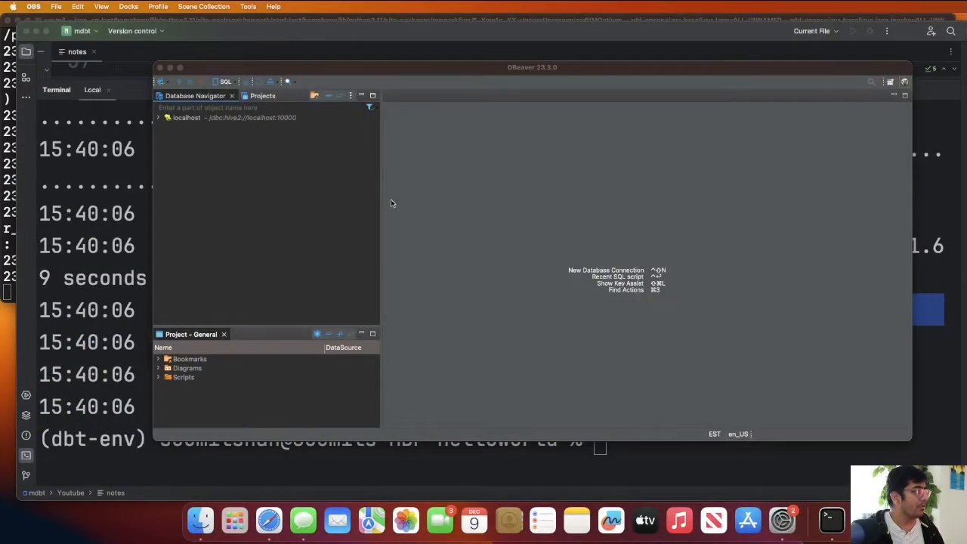
- Create an Apache Hive connection using JDBC URL jdbc:hive2://localhost:10000 and expand it
left_click(187, 118)
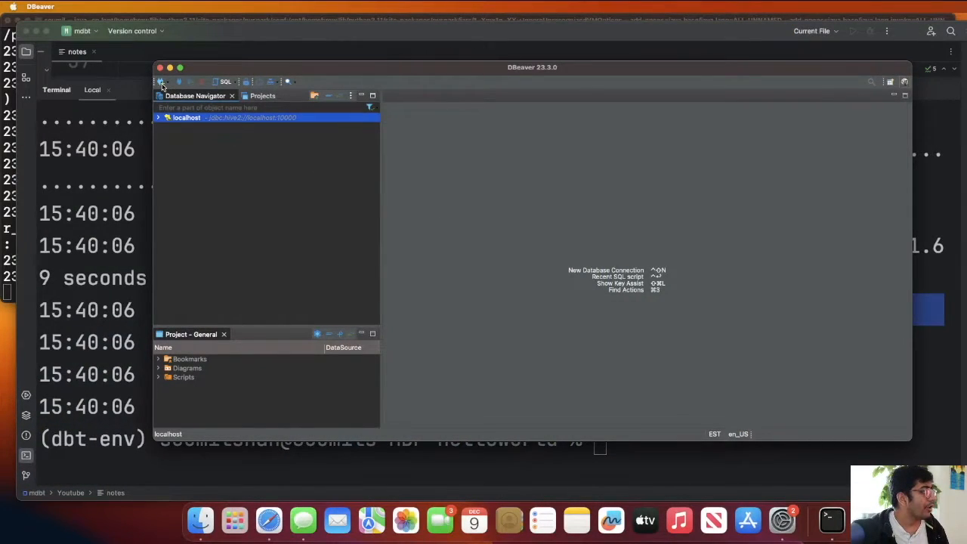
left_click(606, 269)
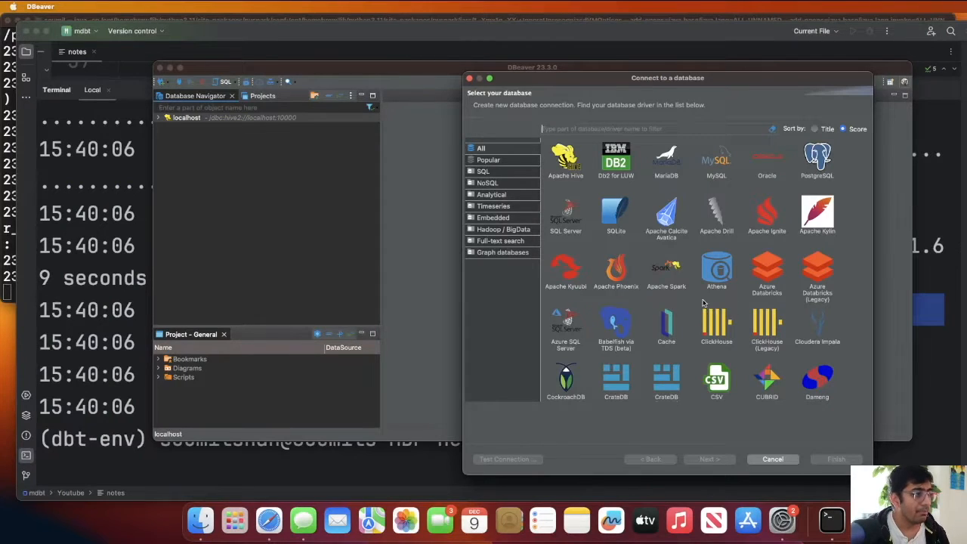
left_click(716, 272)
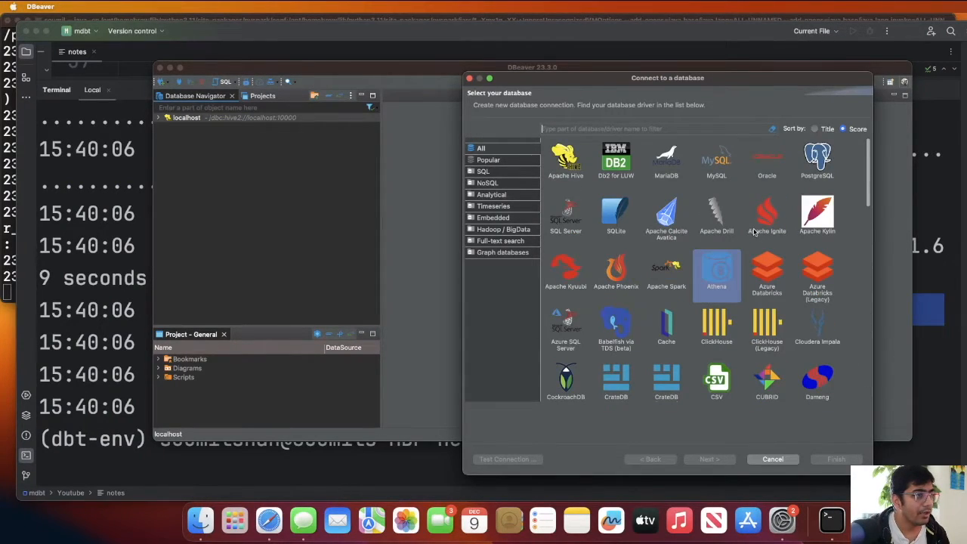
mouse_move(724, 242)
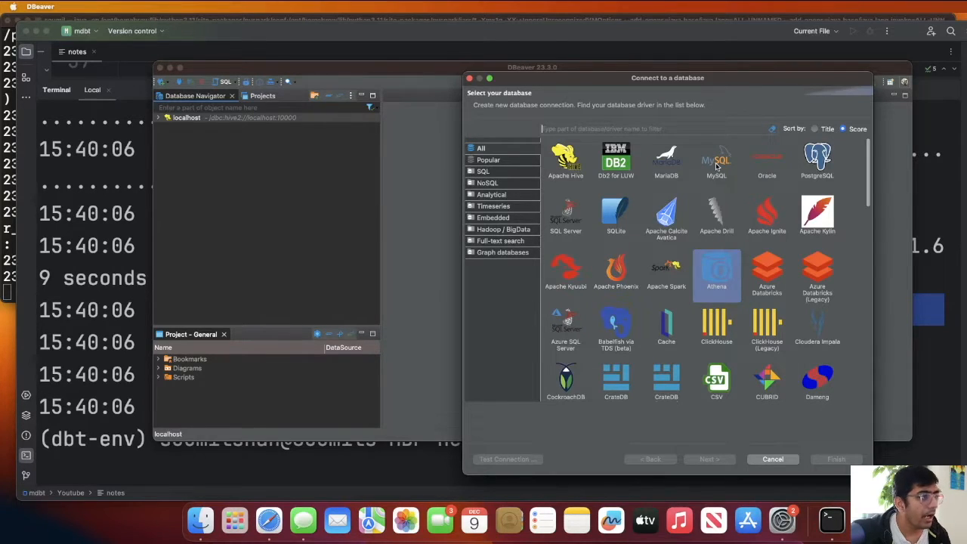
mouse_move(565, 158)
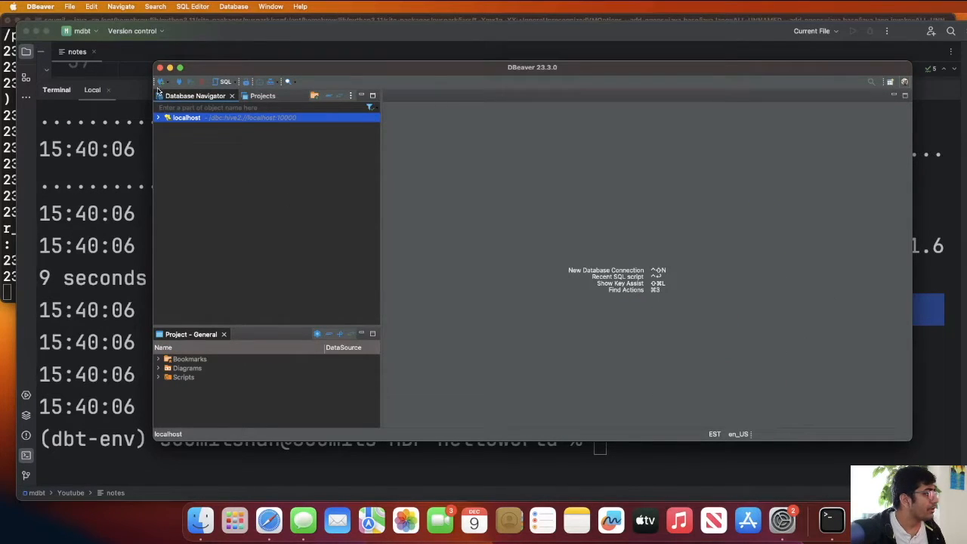
left_click(606, 269)
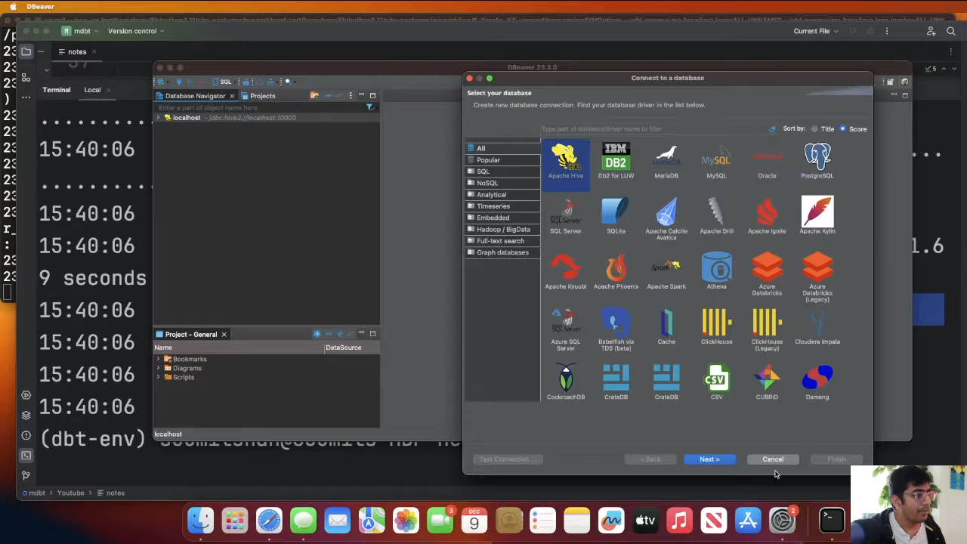
left_click(710, 459)
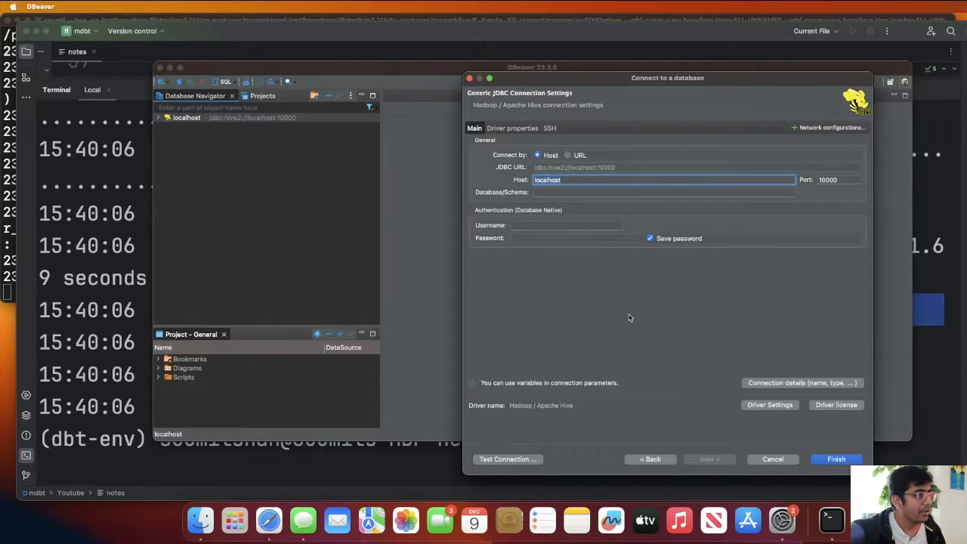
left_click(568, 154)
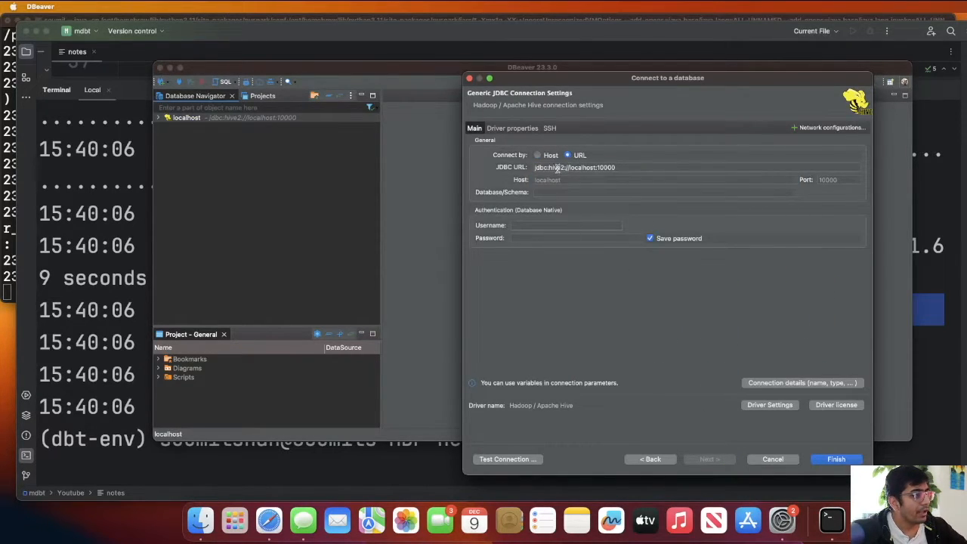
mouse_move(698, 311)
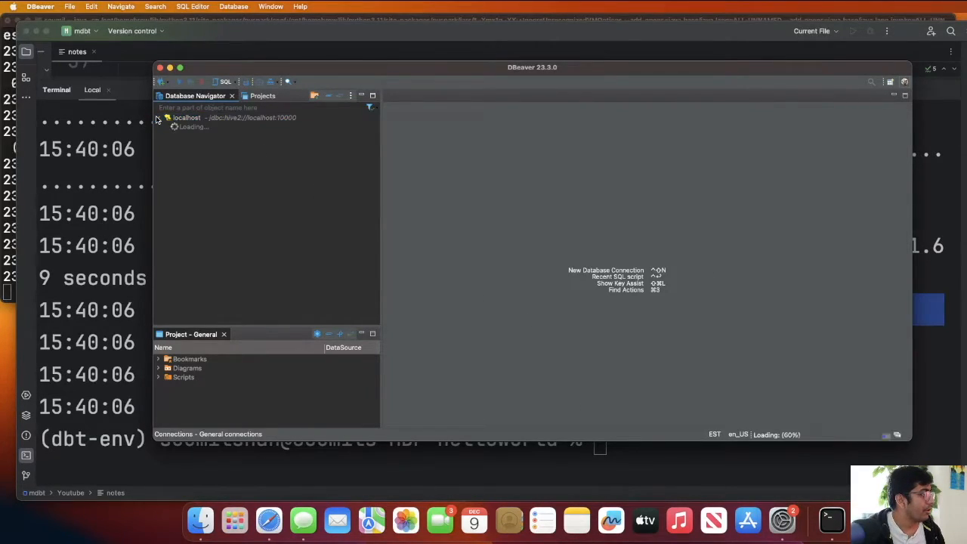
left_click(157, 118)
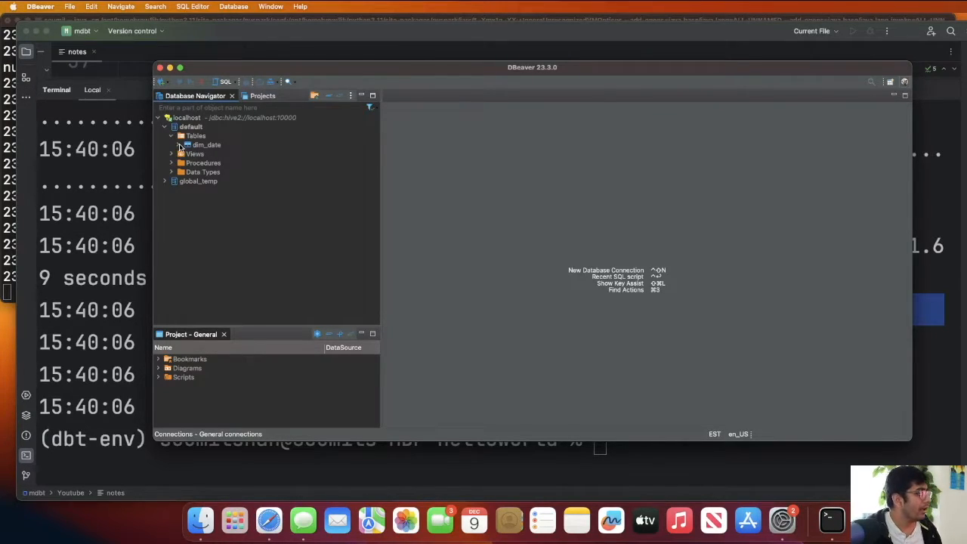
- View the dim_date table and show its Data grid with rows from 2000-01-01 onward
right_click(201, 146)
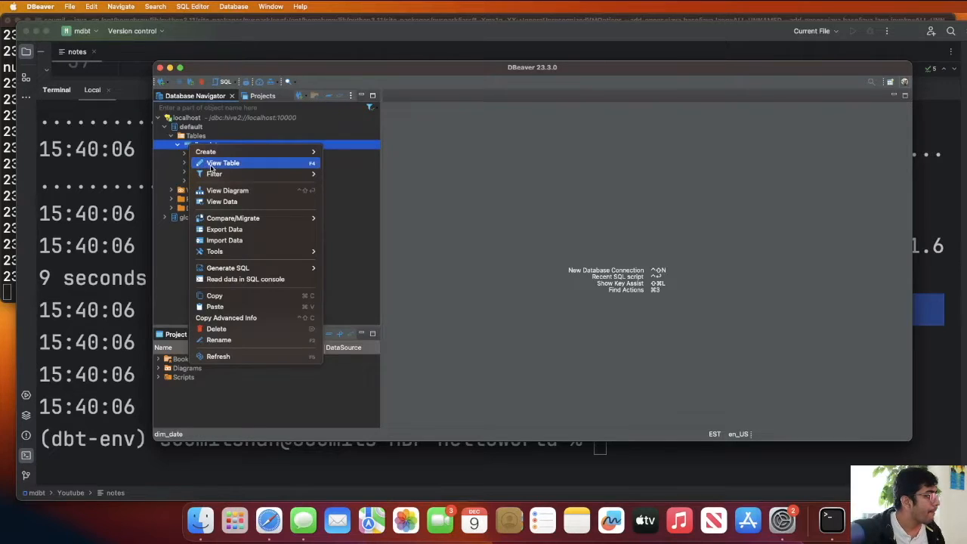
left_click(224, 164)
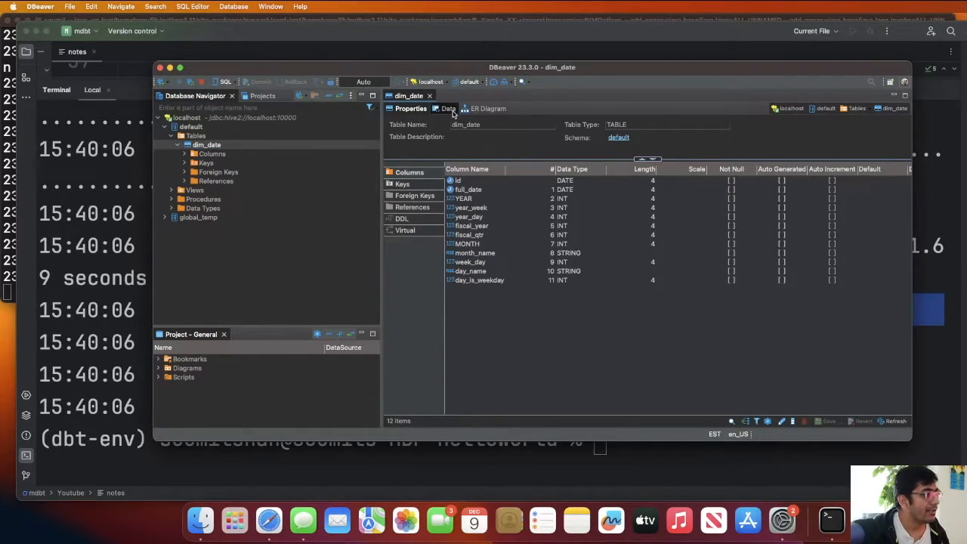
left_click(445, 109)
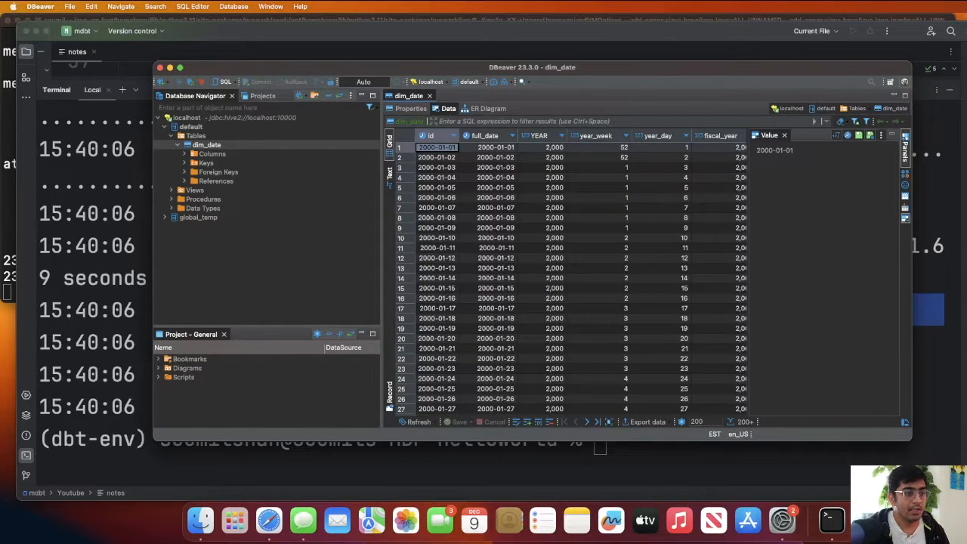
mouse_move(641, 309)
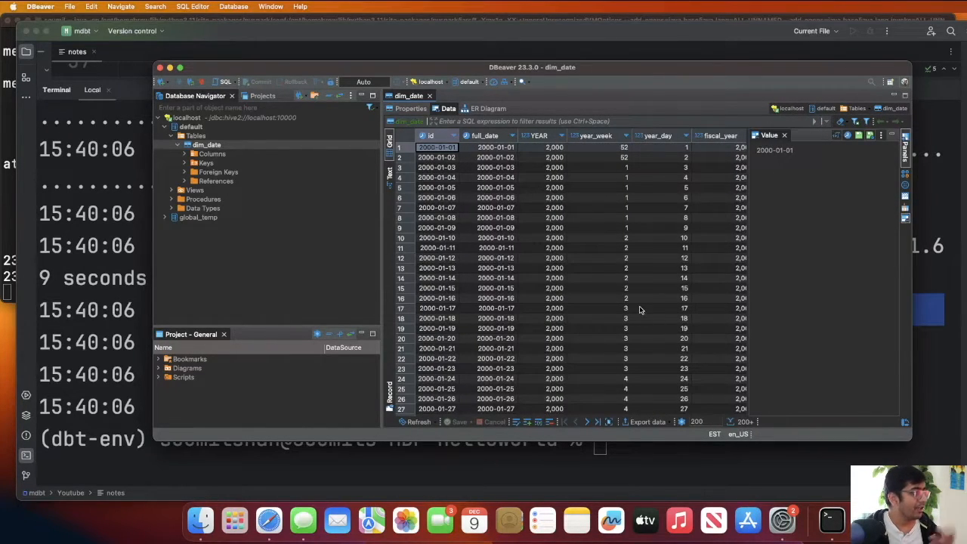